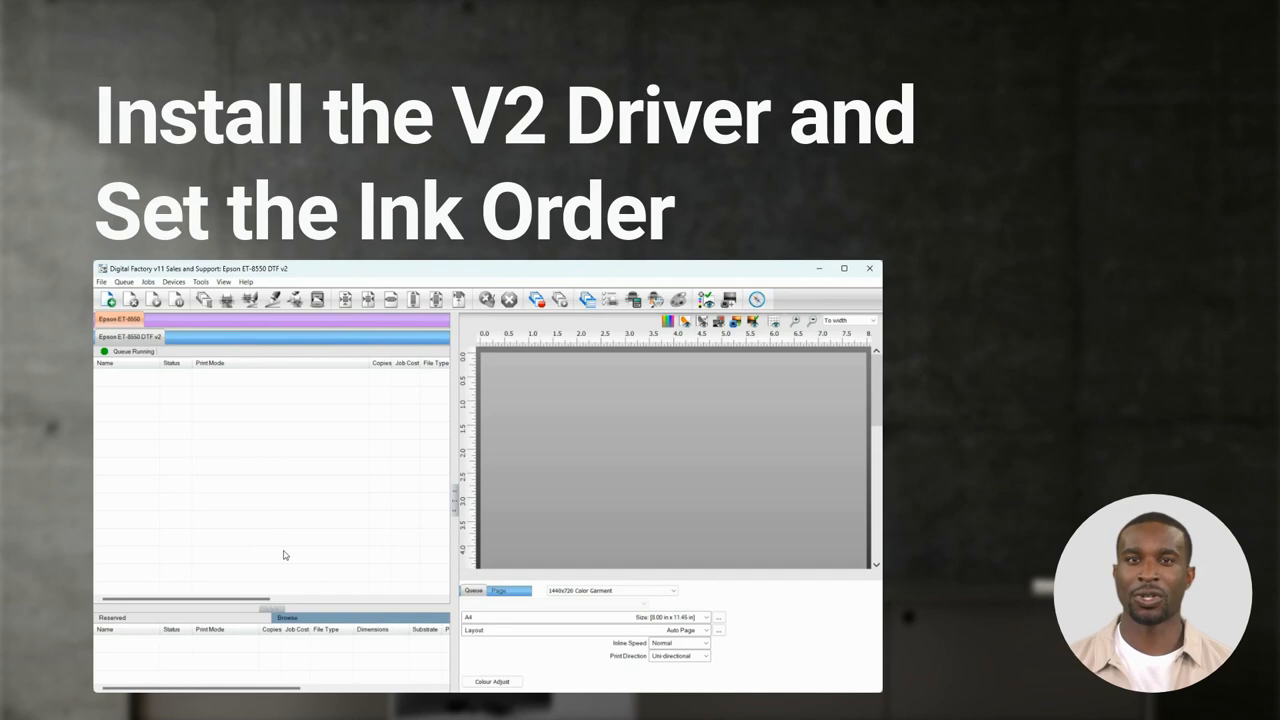
{"action": "mouse_move", "coordinate": [128, 356]}
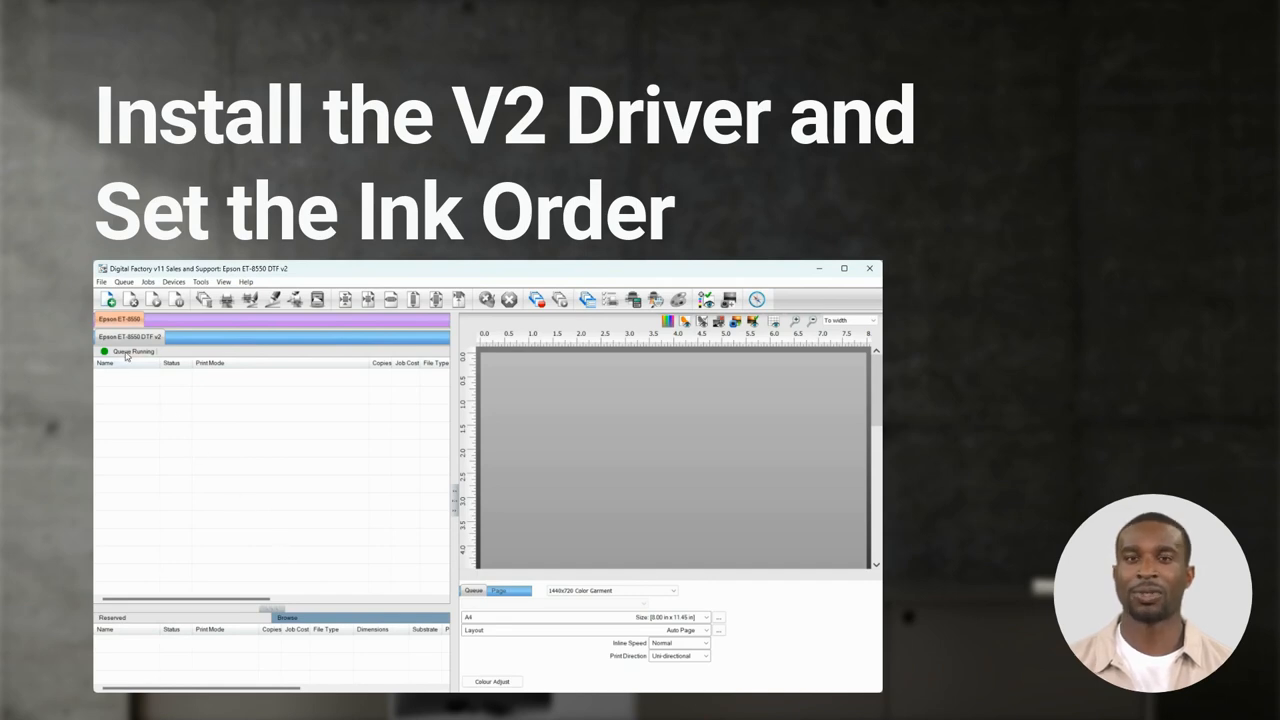
{"action": "mouse_move", "coordinate": [136, 376]}
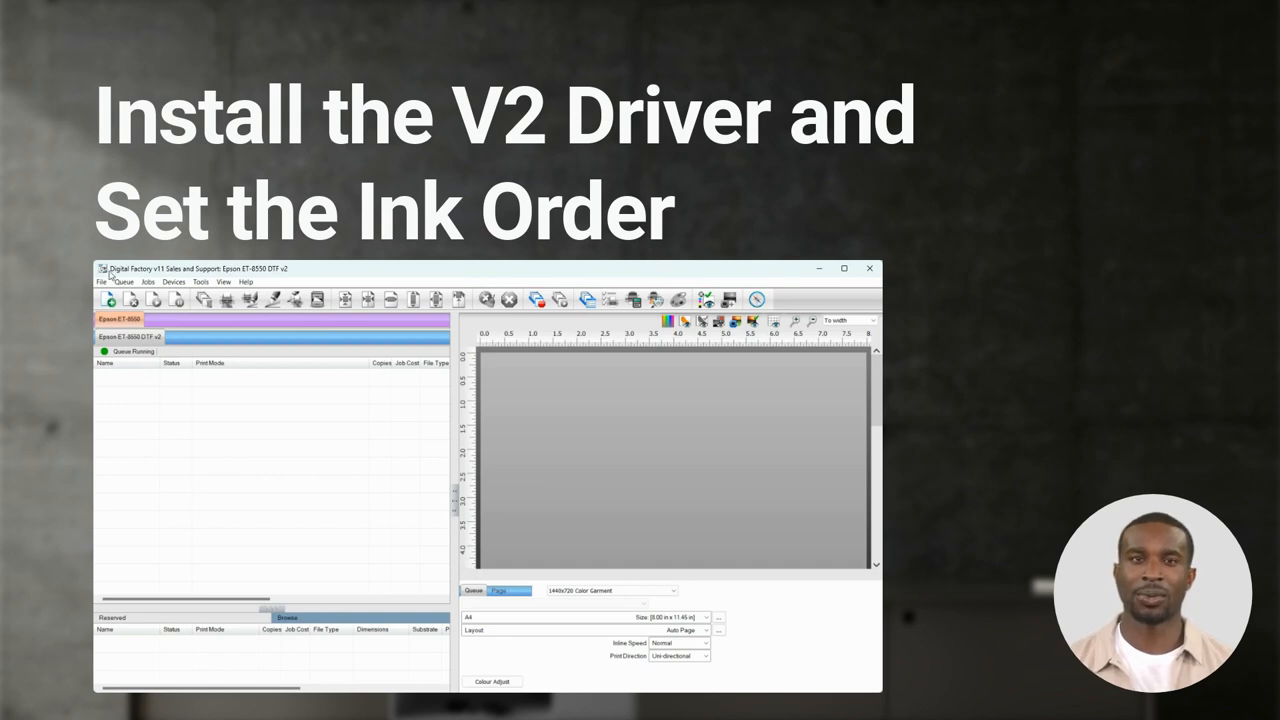
Step: Set a custom ink order for the DTF queue with White on the first cartridge and confirm
{"action": "left_click", "coordinate": [124, 280]}
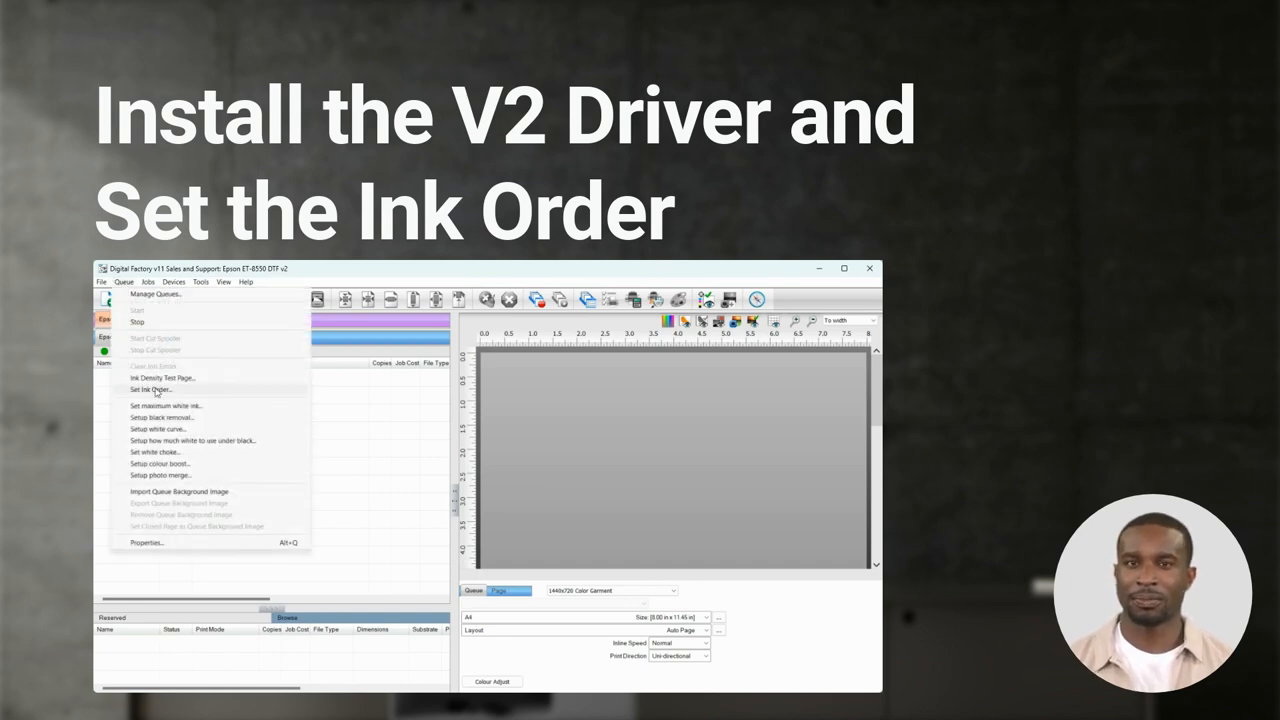
{"action": "left_click", "coordinate": [152, 390]}
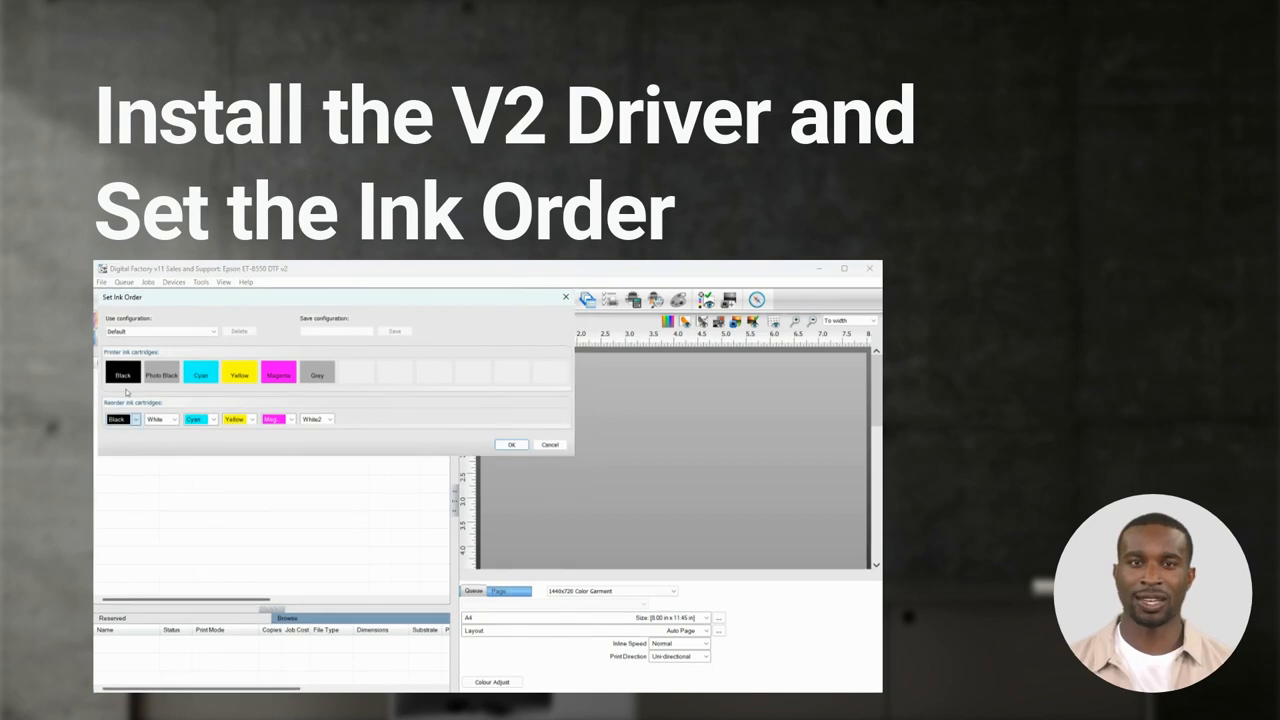
{"action": "left_click", "coordinate": [120, 420]}
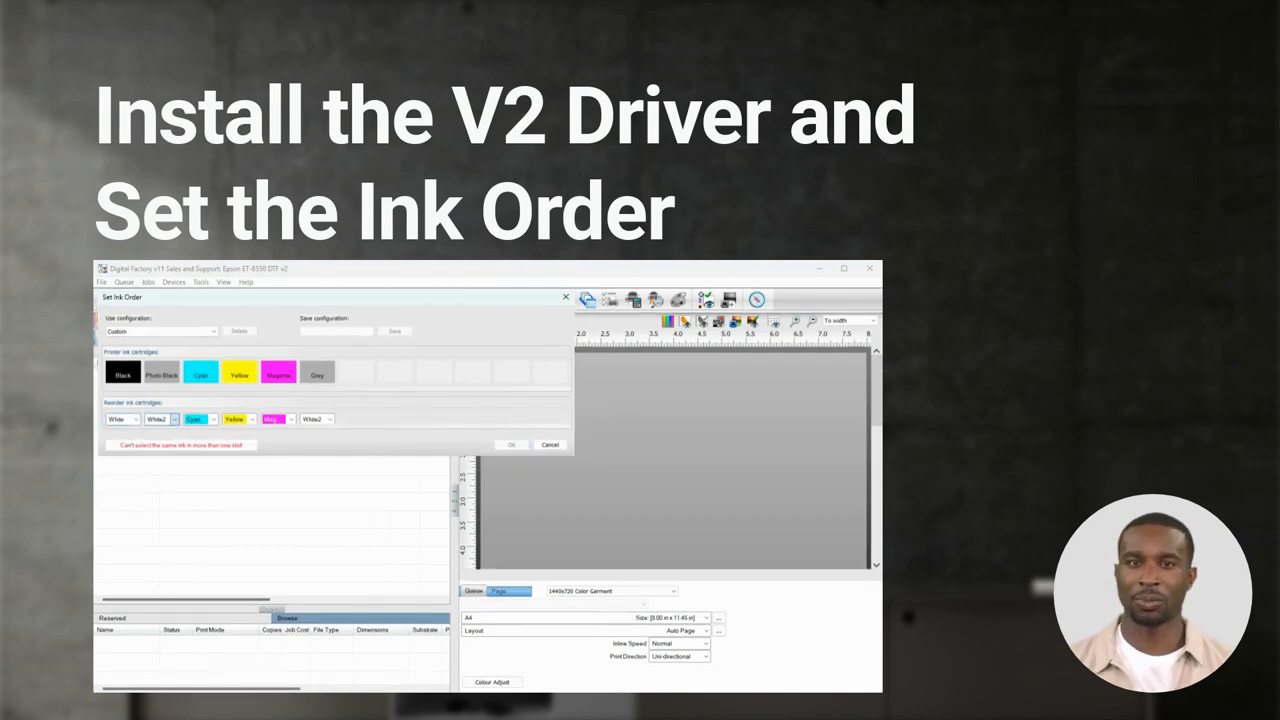
{"action": "left_click", "coordinate": [314, 418]}
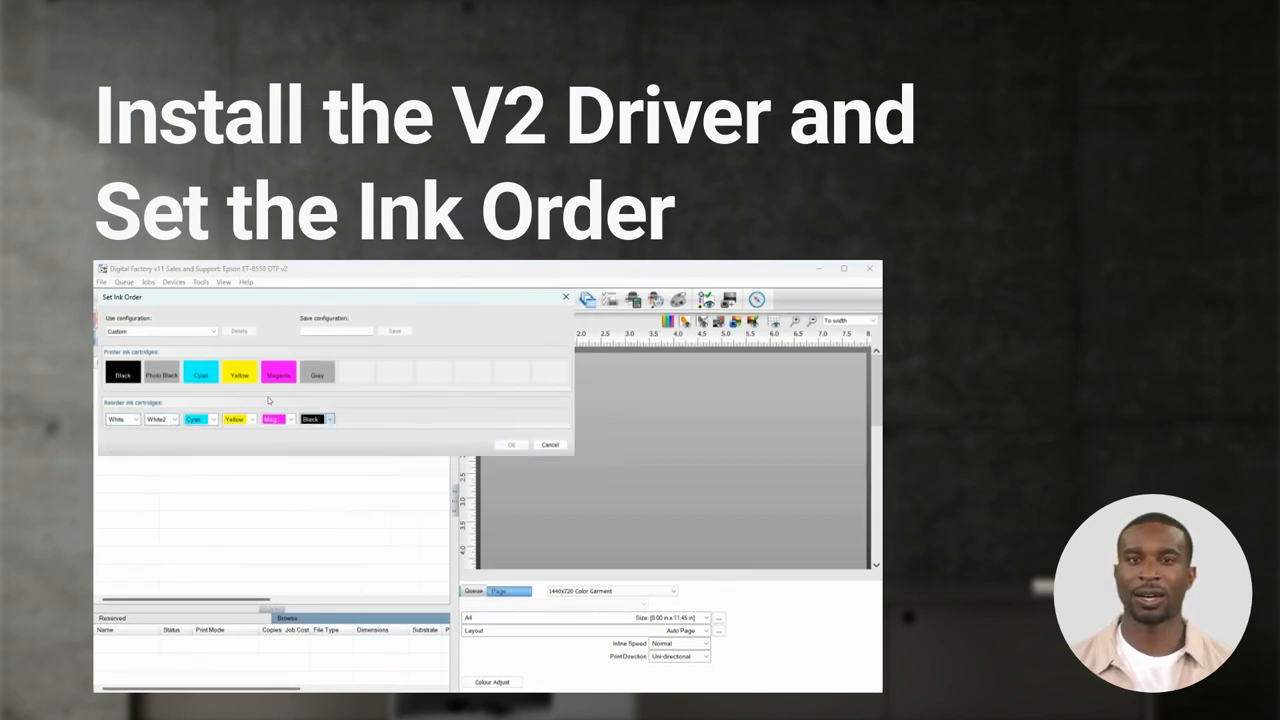
{"action": "left_click", "coordinate": [512, 444]}
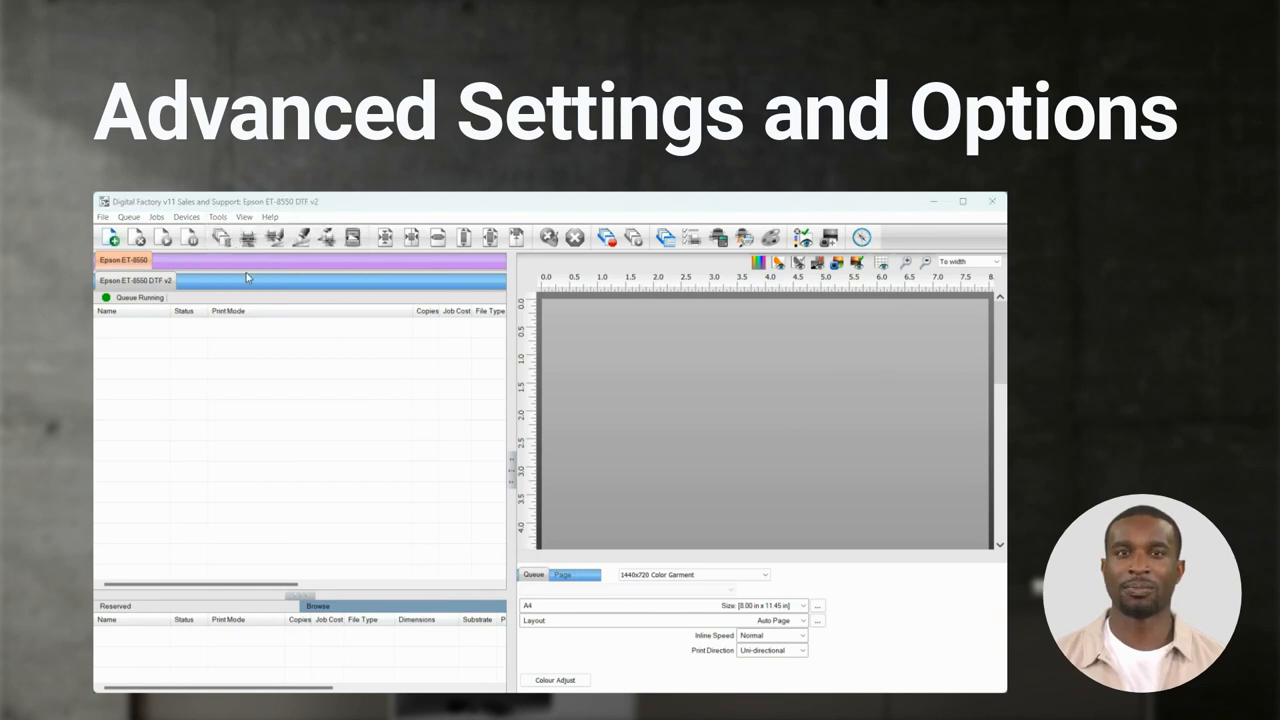
Step: Enable Show advanced settings and options under General and save the preference
{"action": "left_click", "coordinate": [216, 216]}
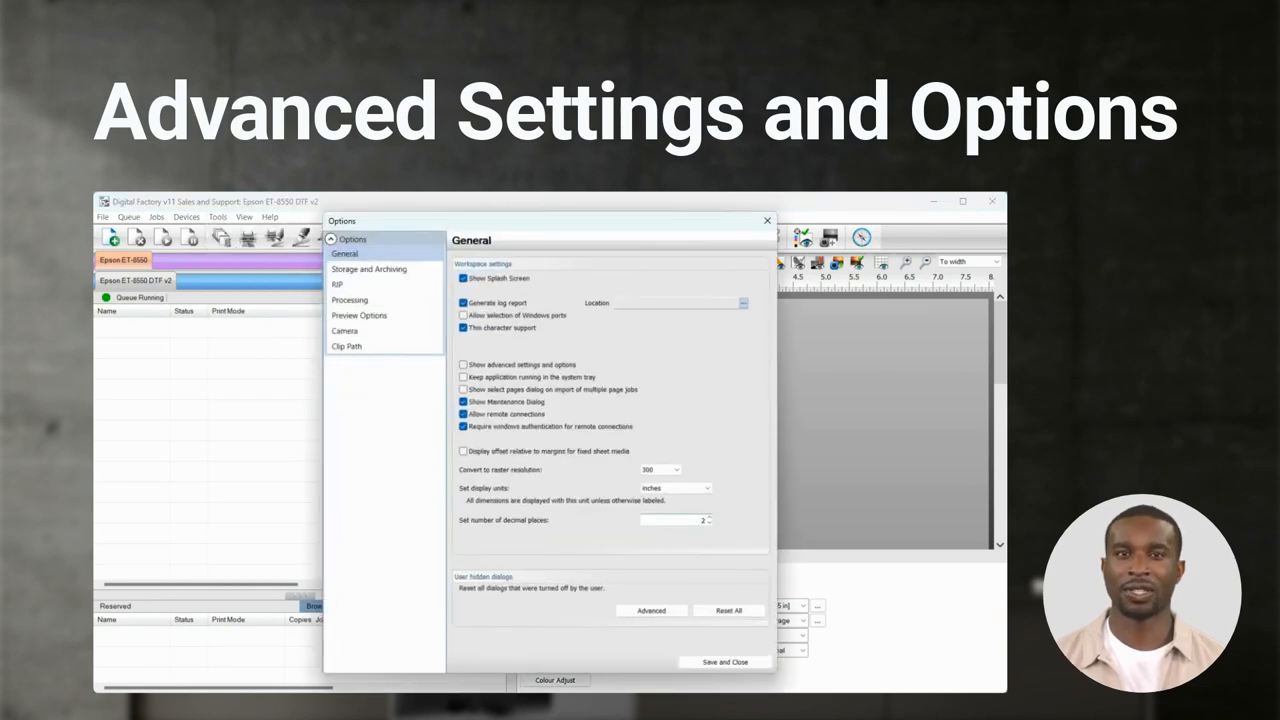
{"action": "left_click", "coordinate": [464, 364]}
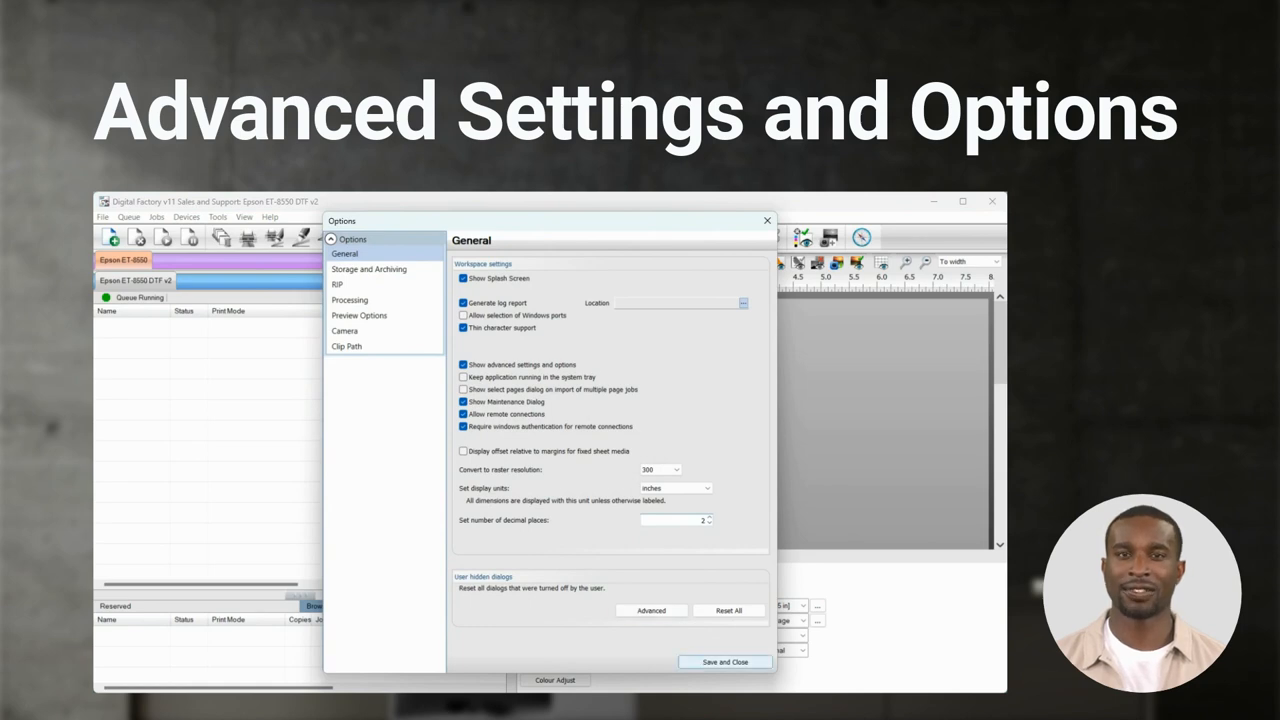
{"action": "left_click", "coordinate": [724, 660]}
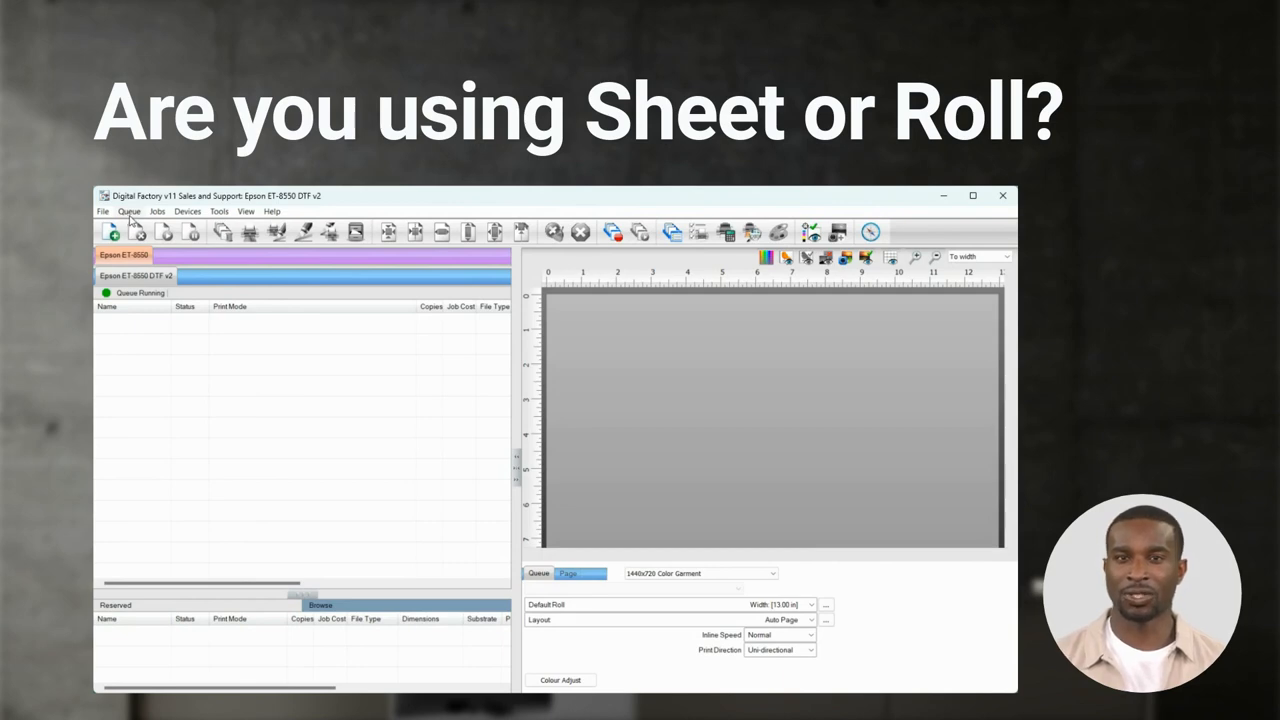
Step: Switch the queue media type to Fixed Sheet at 13 x 19 in and confirm
{"action": "left_click", "coordinate": [128, 212]}
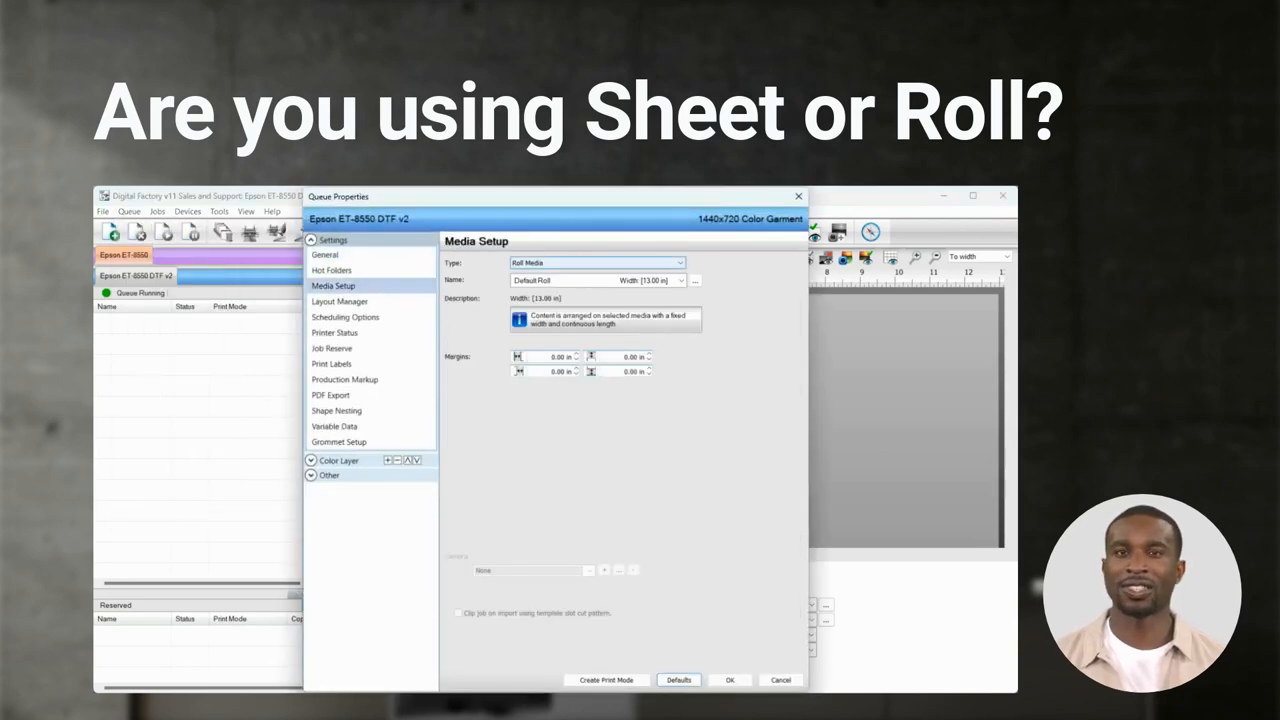
{"action": "left_click", "coordinate": [596, 262]}
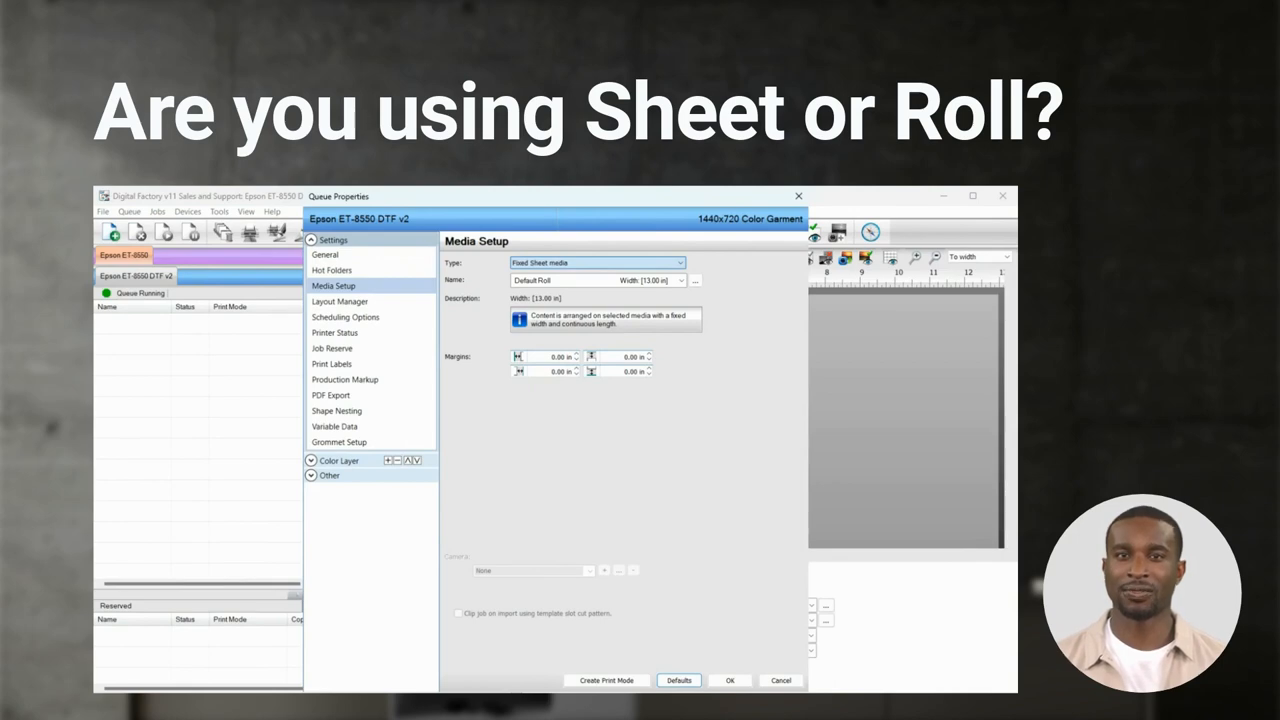
{"action": "left_click", "coordinate": [596, 280]}
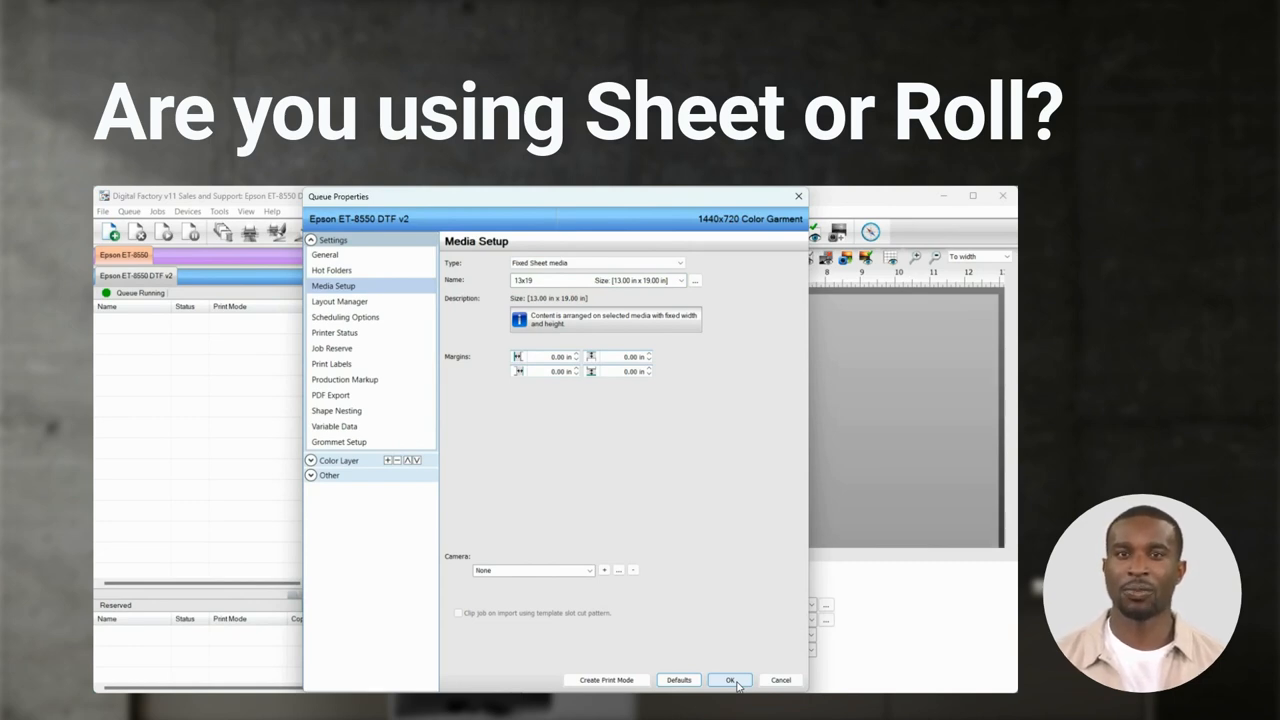
{"action": "left_click", "coordinate": [728, 680]}
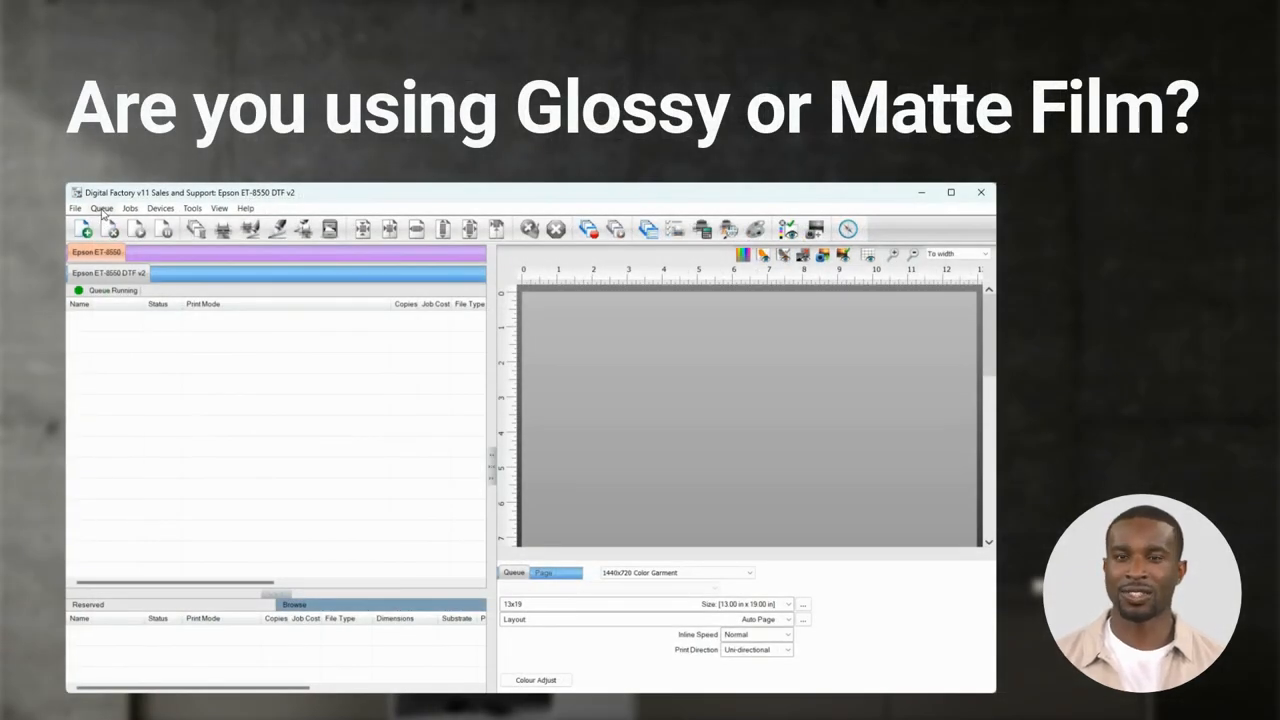
Step: Set the printer options Media Type to Premium Paper Photo Matte and confirm
{"action": "left_click", "coordinate": [100, 208]}
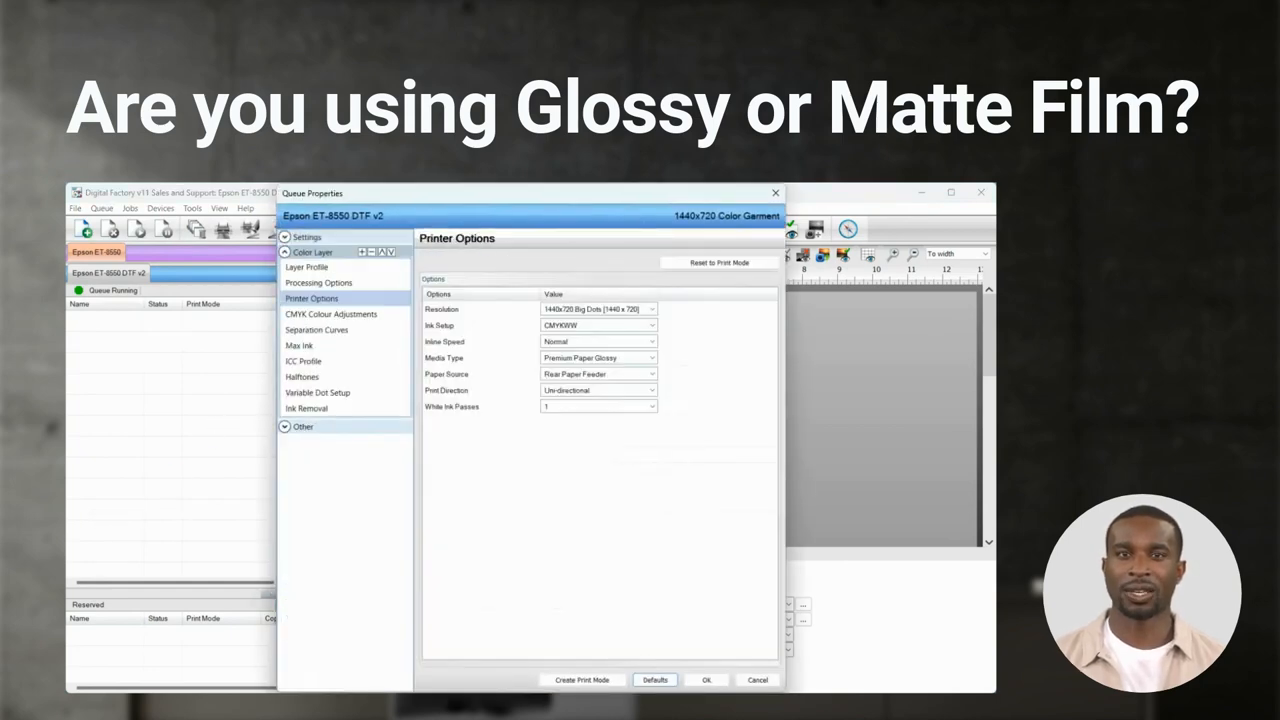
{"action": "left_click", "coordinate": [652, 356]}
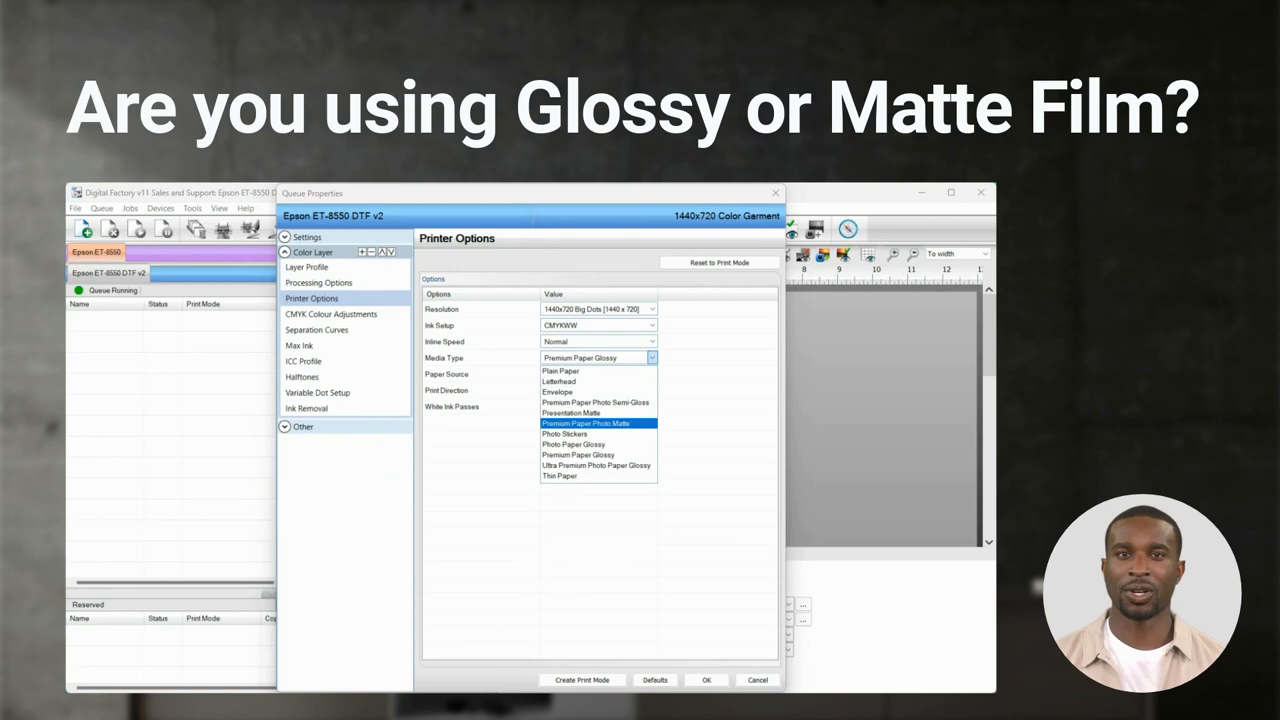
{"action": "left_click", "coordinate": [584, 424]}
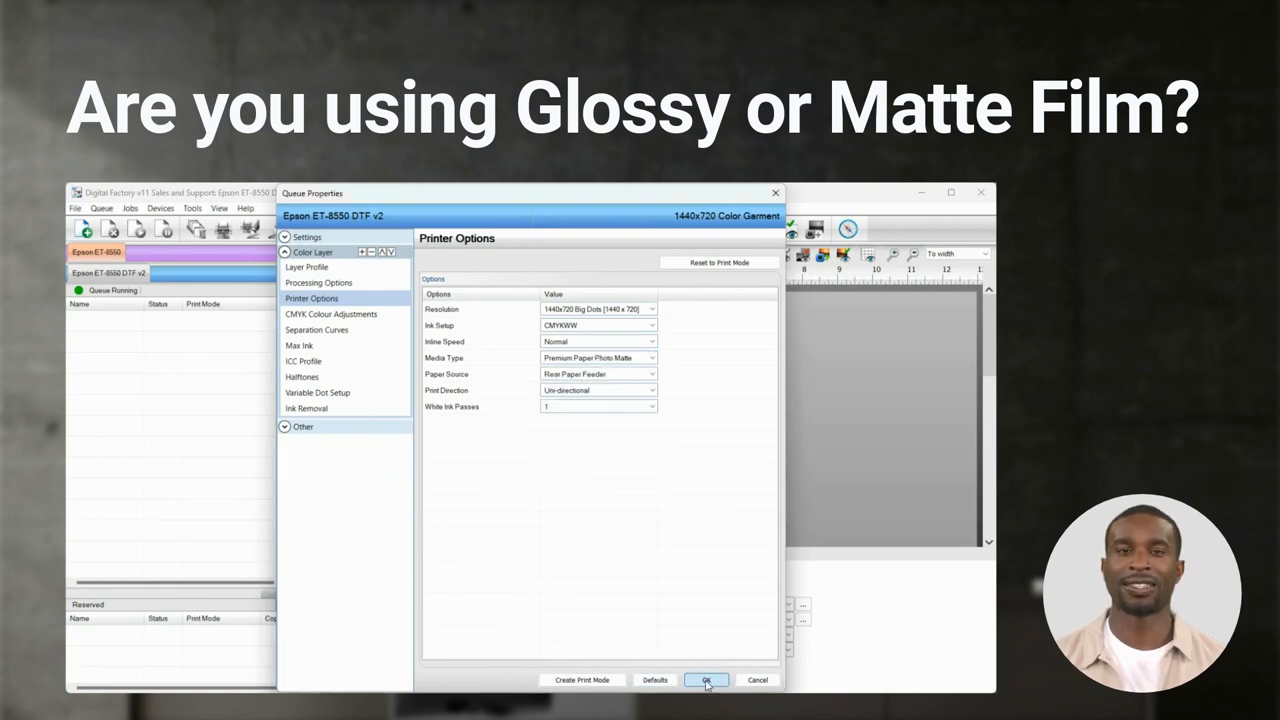
{"action": "left_click", "coordinate": [706, 680]}
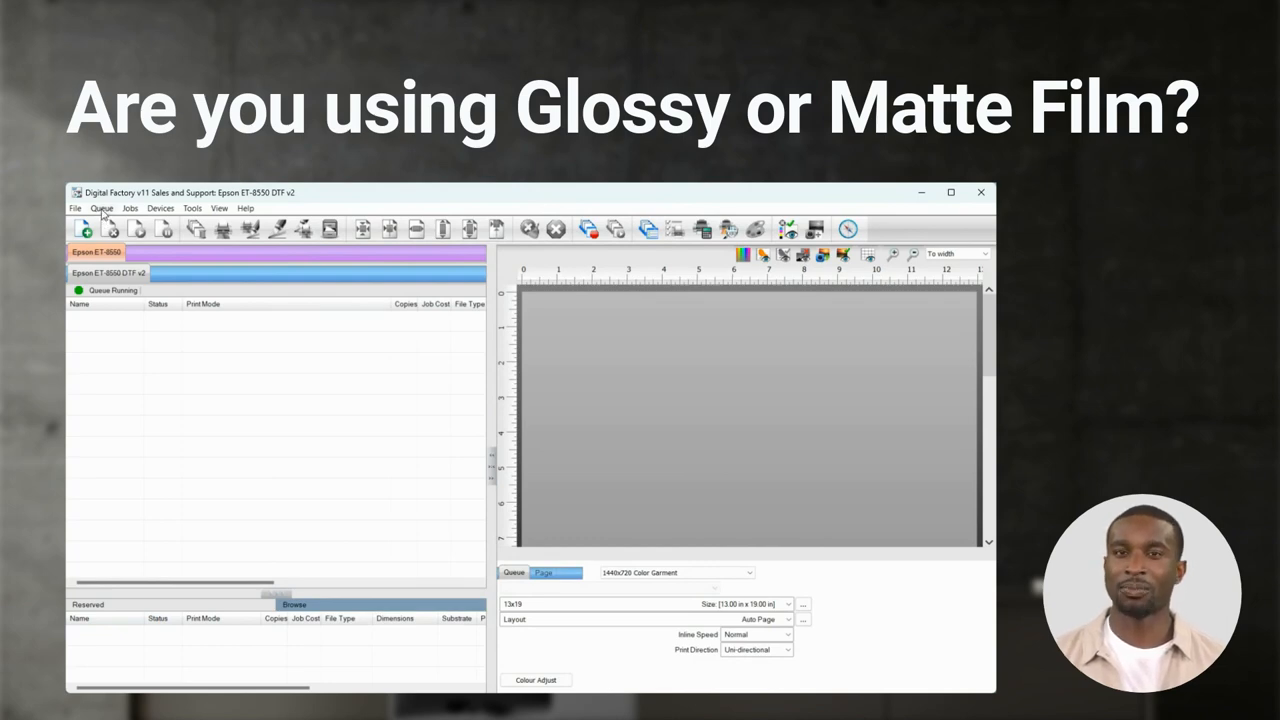
{"action": "left_click", "coordinate": [100, 208]}
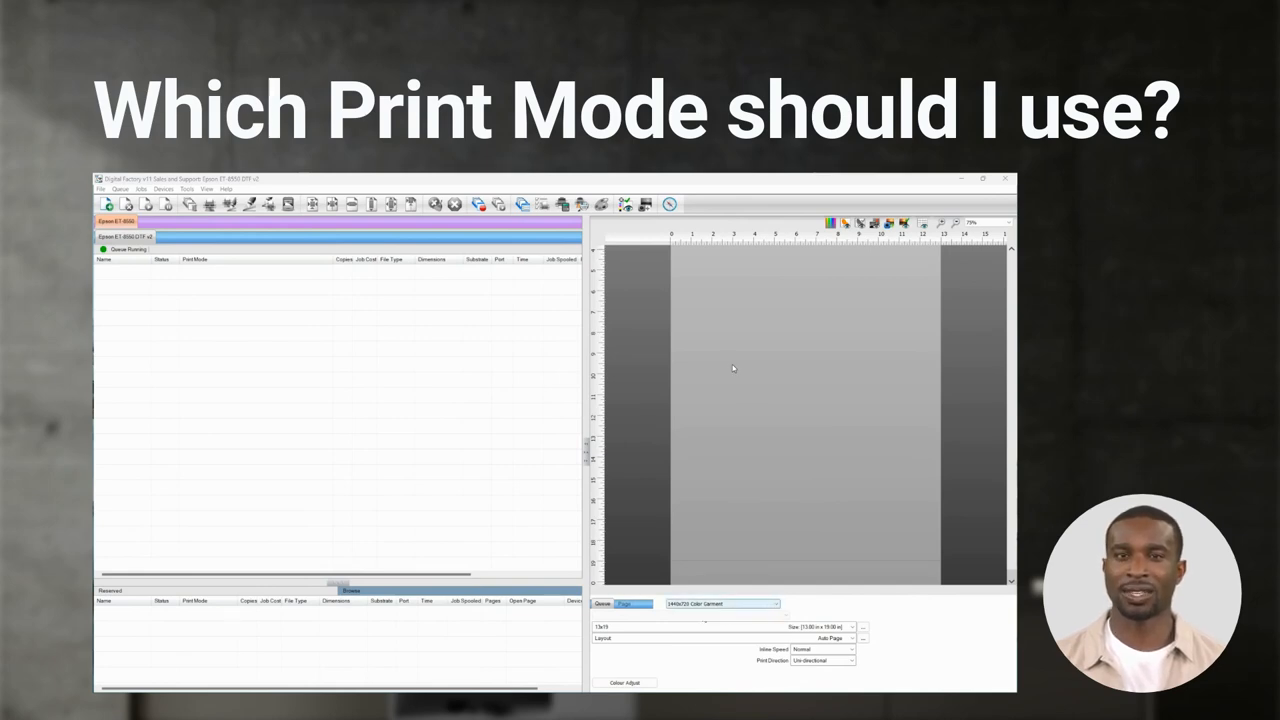
Step: Choose a print mode for the queue, then review the built-in test page list and dismiss it
{"action": "left_click", "coordinate": [776, 604]}
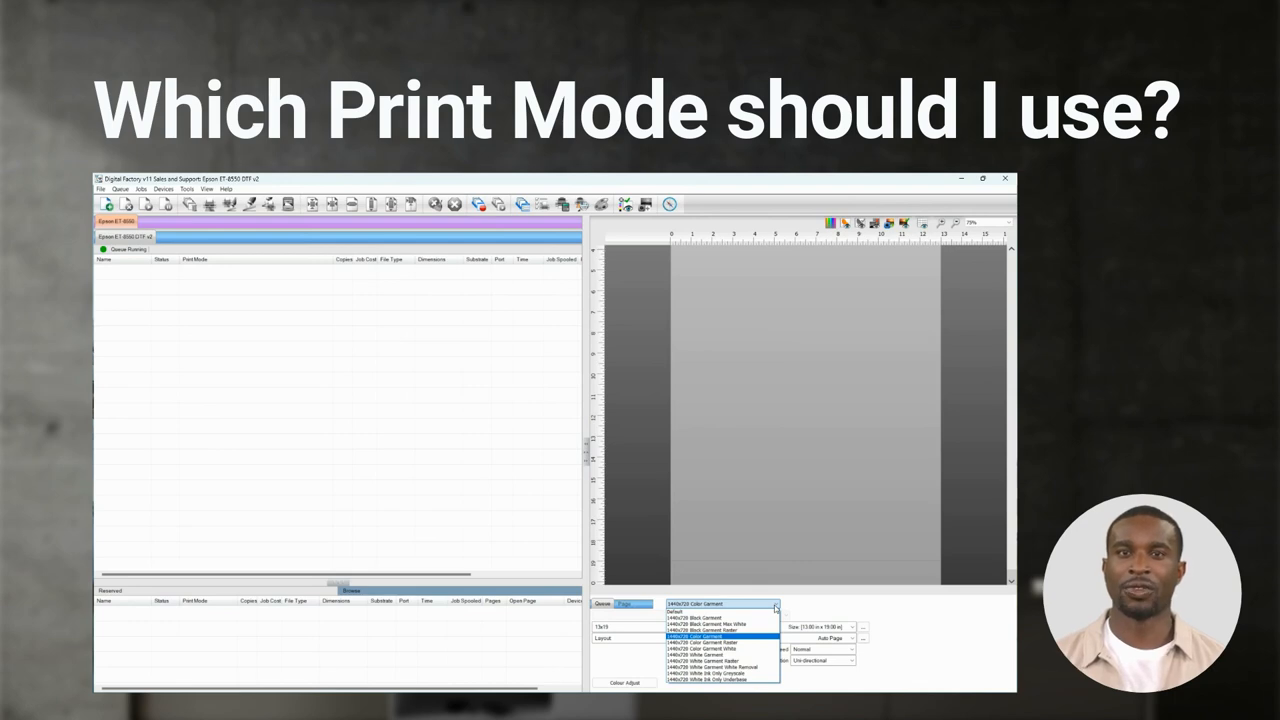
{"action": "left_click", "coordinate": [700, 616]}
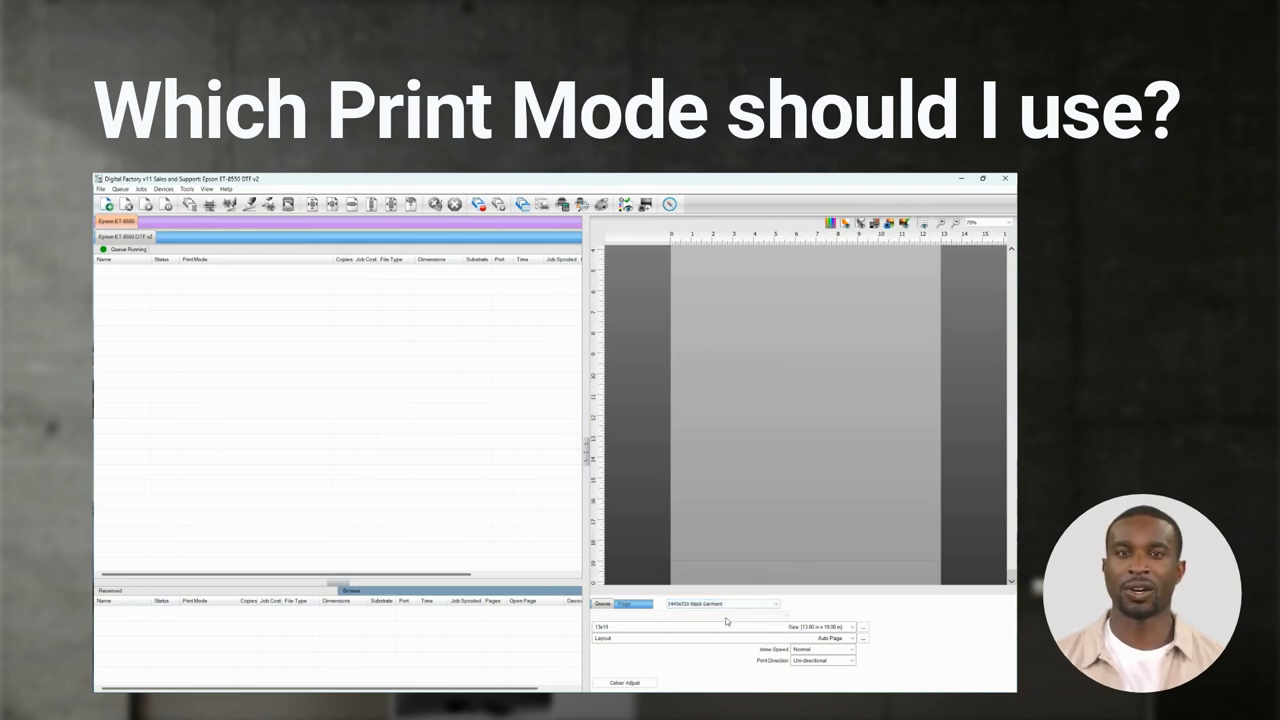
{"action": "left_click", "coordinate": [164, 188]}
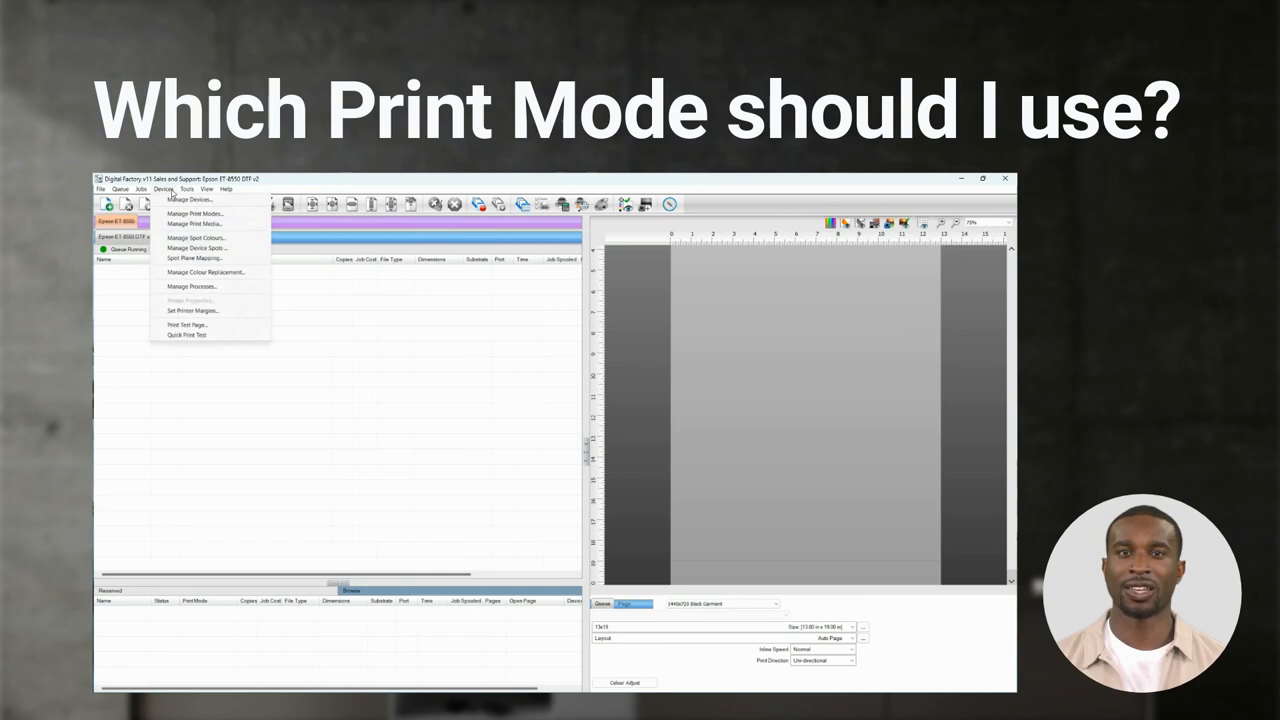
{"action": "left_click", "coordinate": [186, 324]}
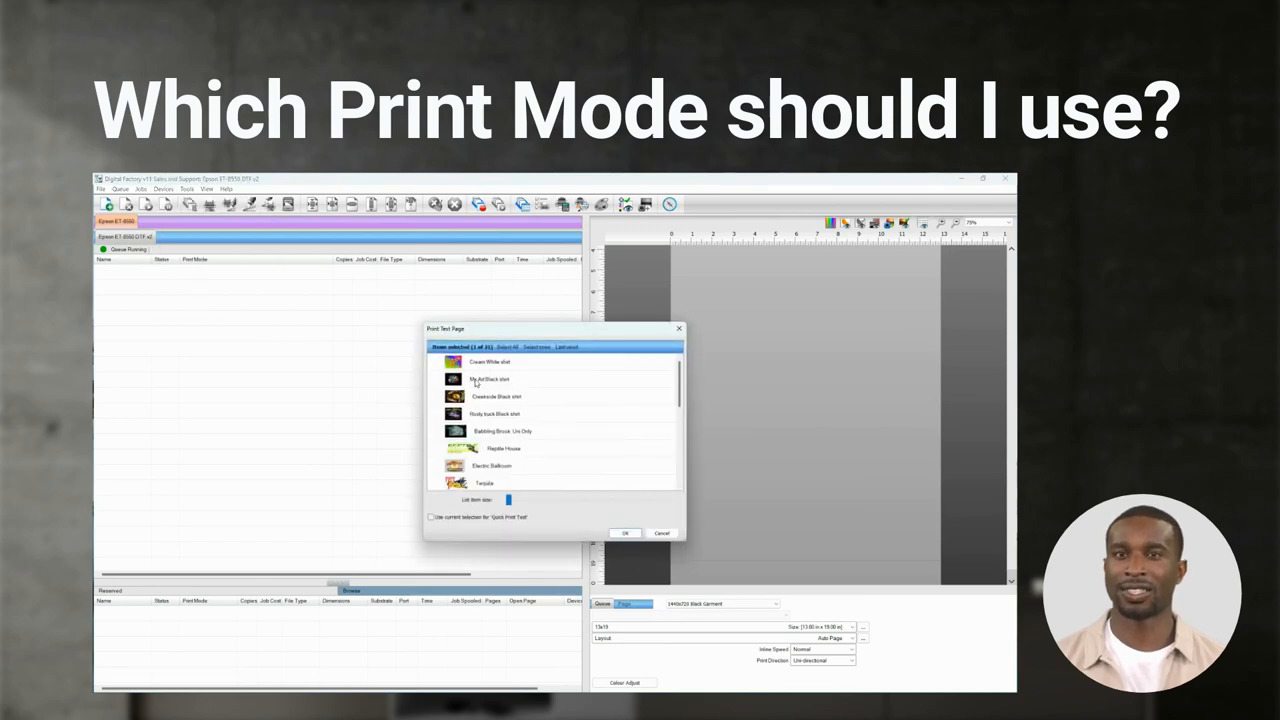
{"action": "left_click", "coordinate": [624, 532]}
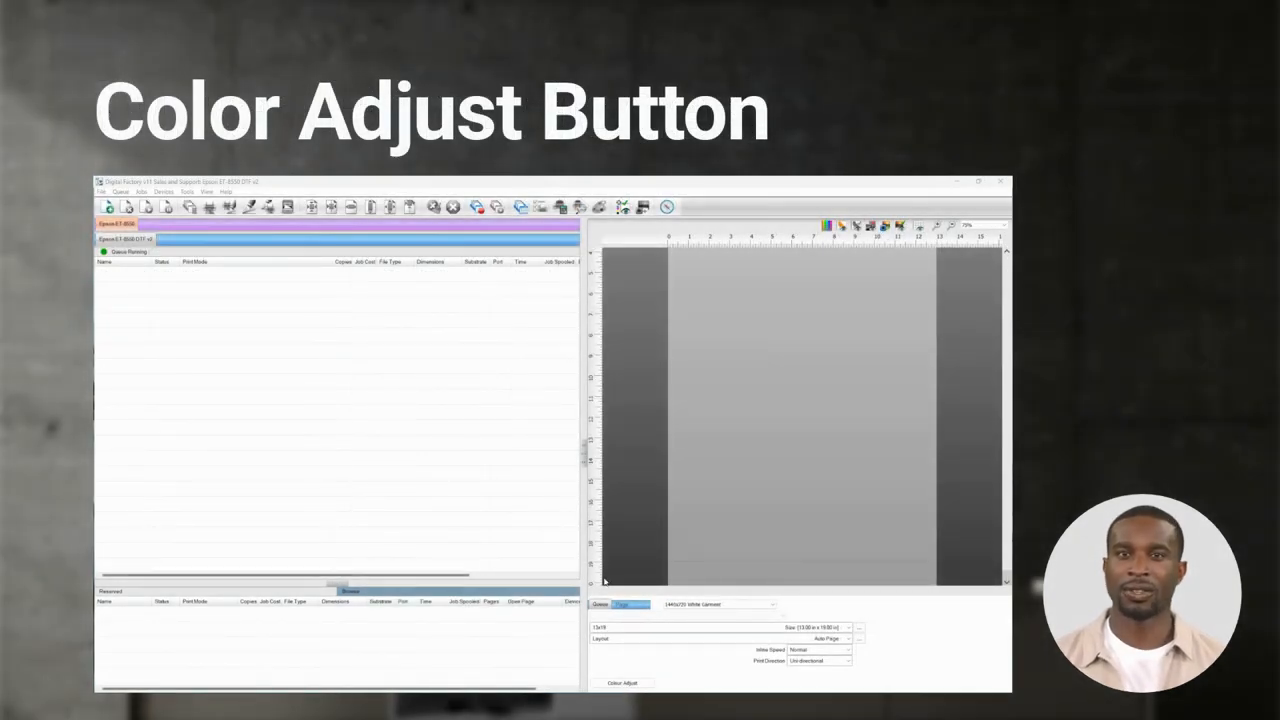
Step: Select a different rendering option in Colour Adjust and confirm it
{"action": "left_click", "coordinate": [622, 682]}
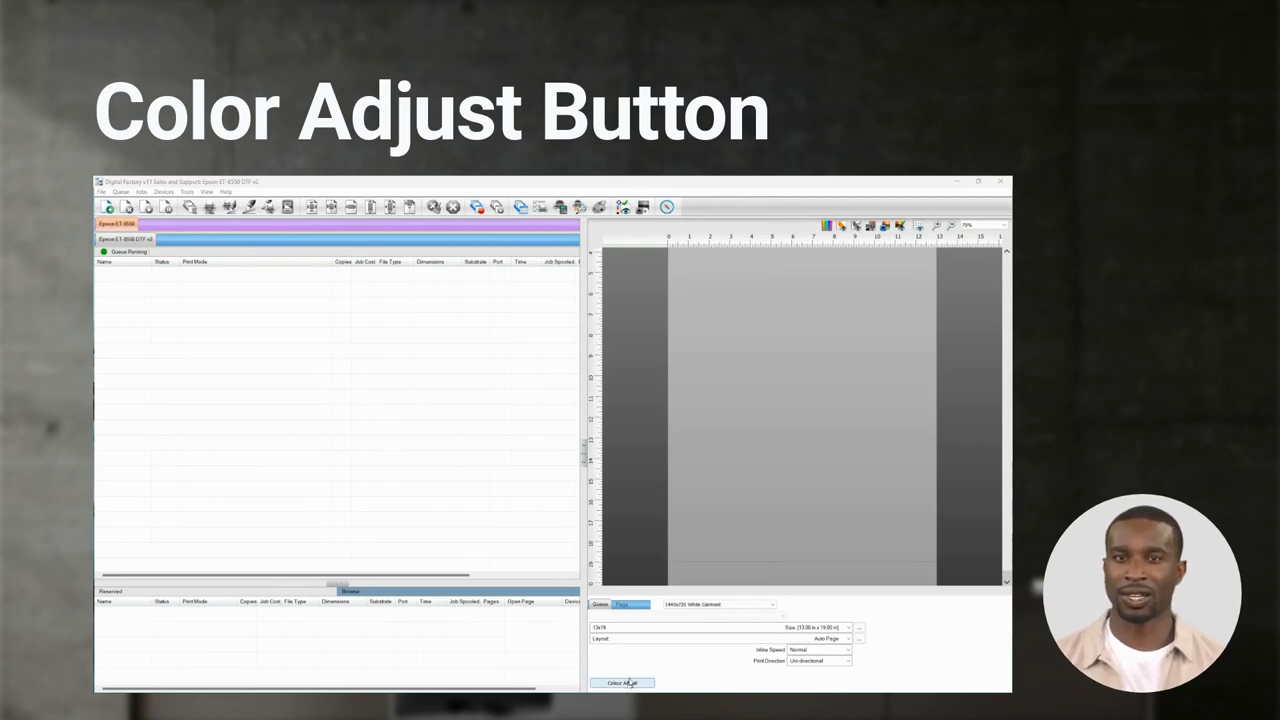
{"action": "left_click", "coordinate": [622, 684]}
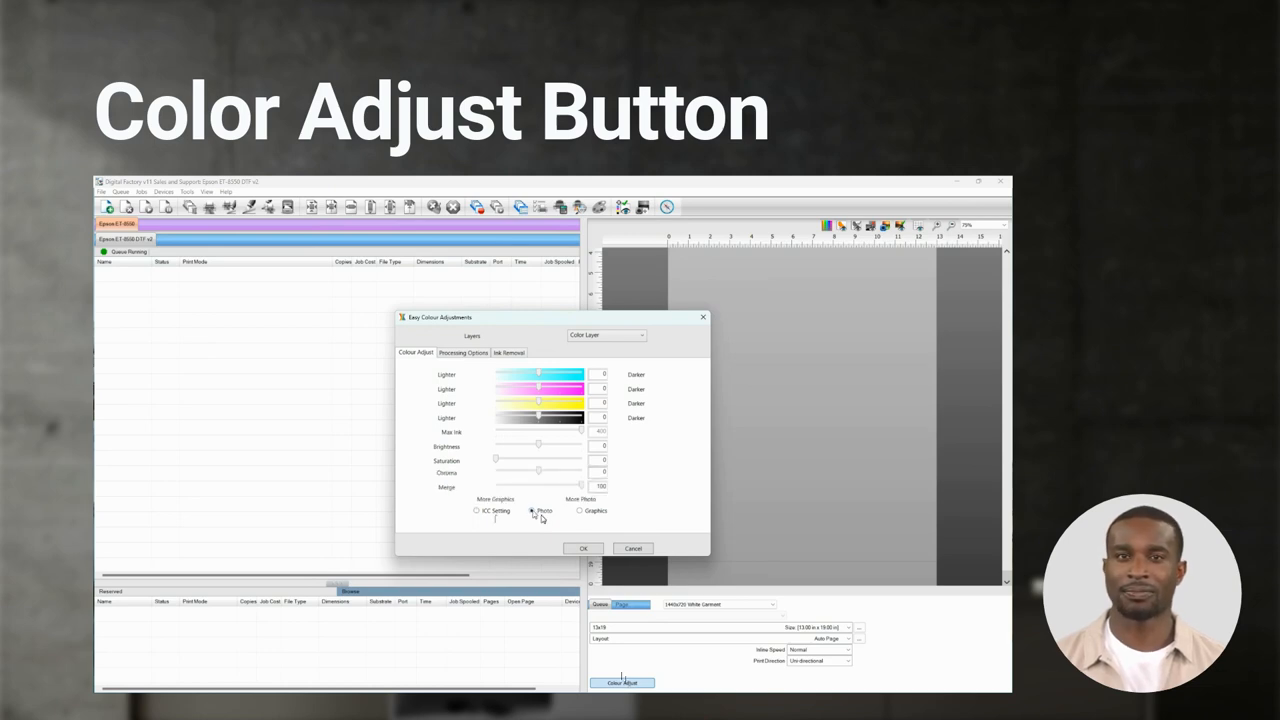
{"action": "left_click", "coordinate": [580, 512]}
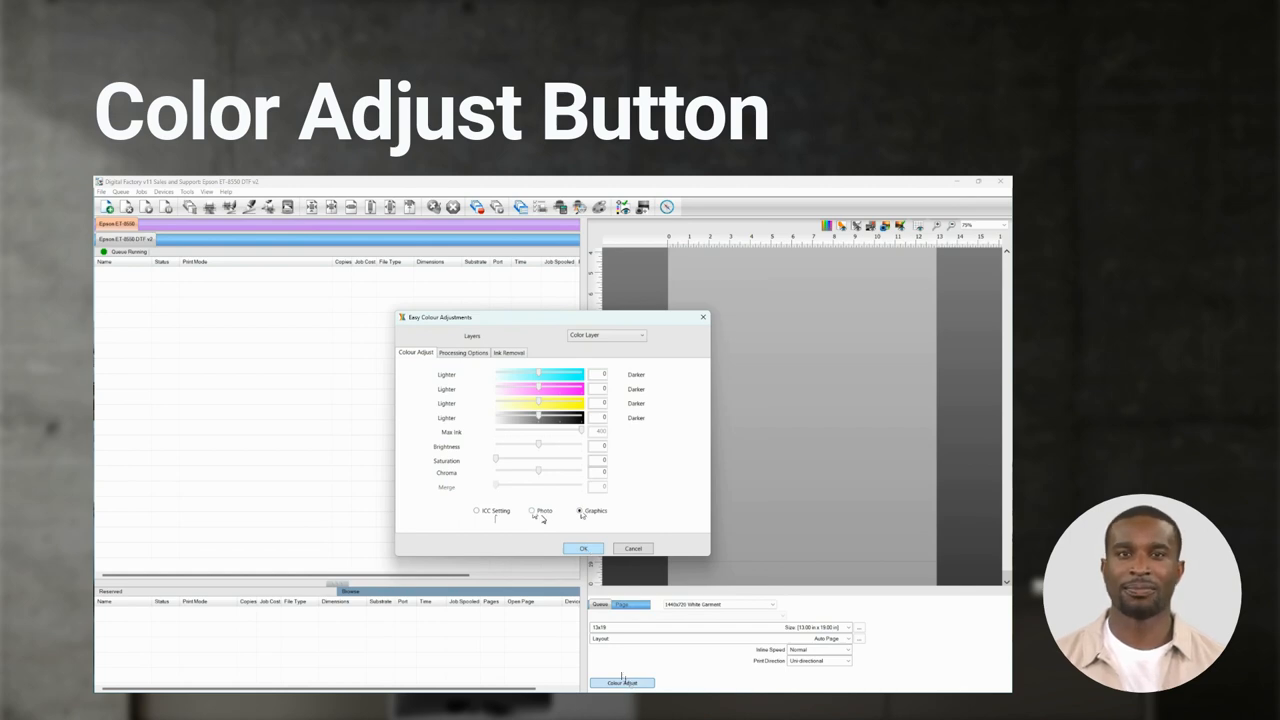
{"action": "left_click", "coordinate": [584, 548]}
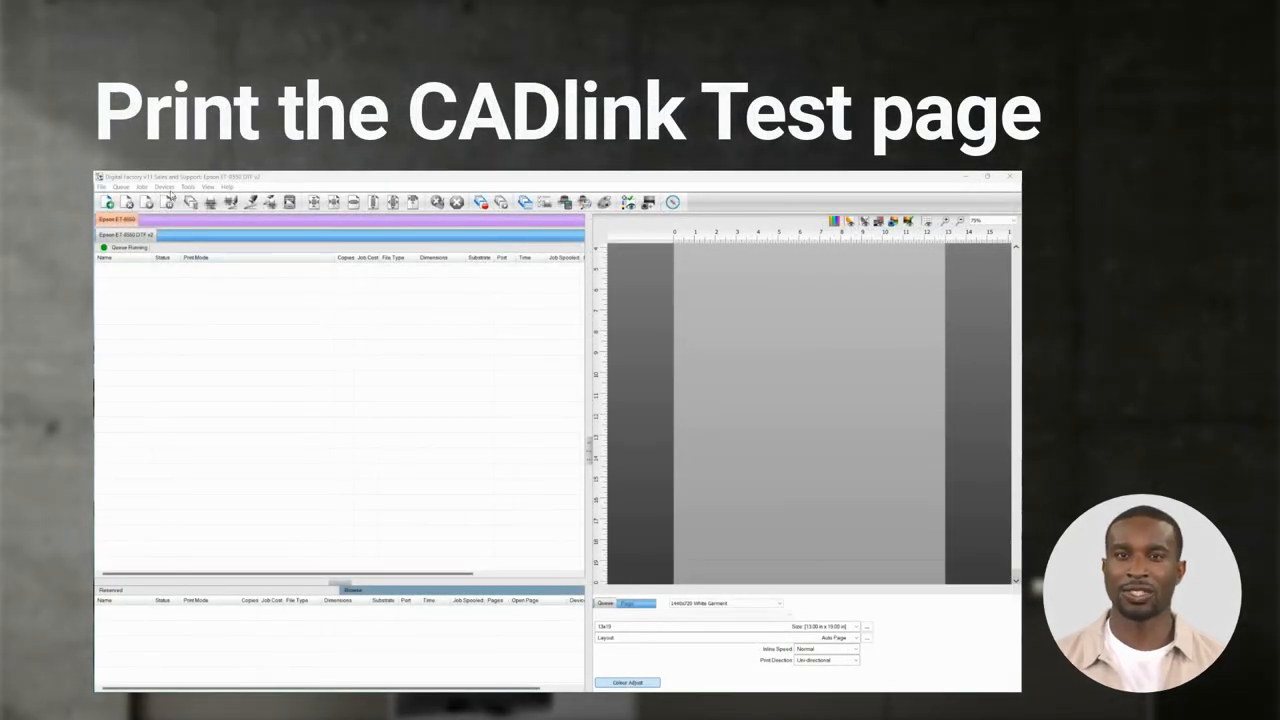
Step: Tick CADlink Test Page in the Print Test Page list and import it as a job
{"action": "left_click", "coordinate": [164, 188]}
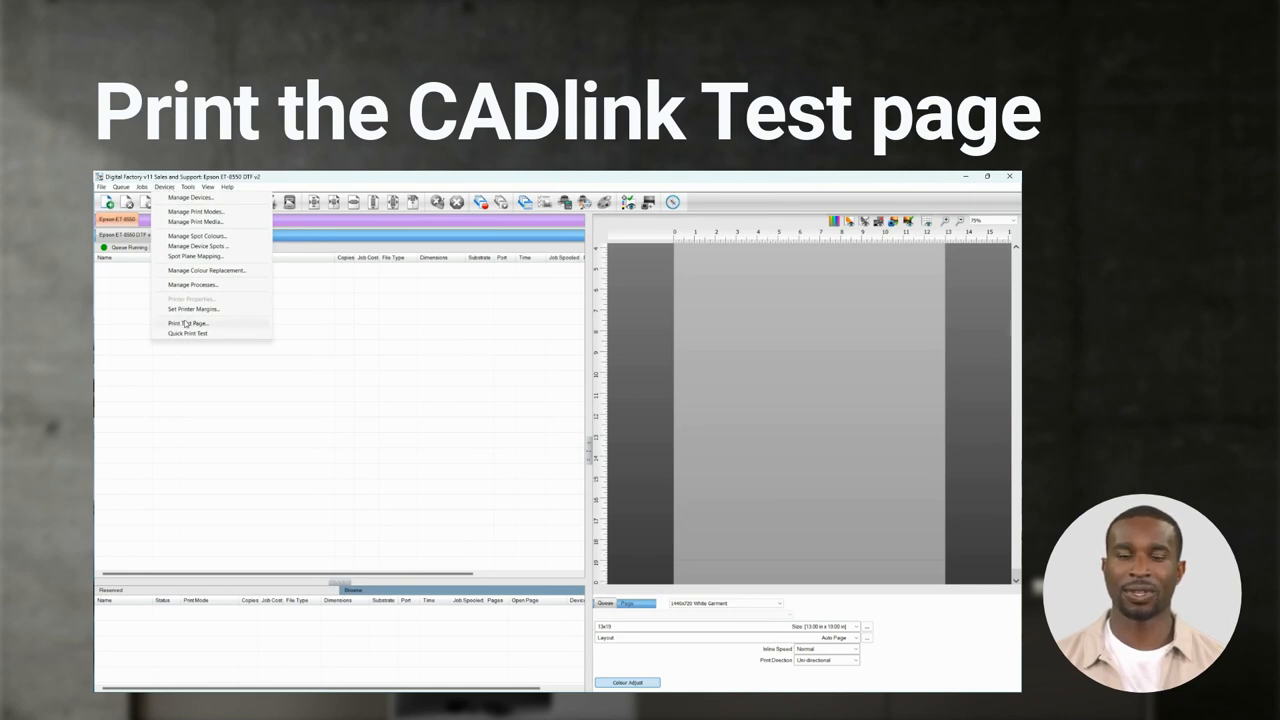
{"action": "left_click", "coordinate": [188, 324]}
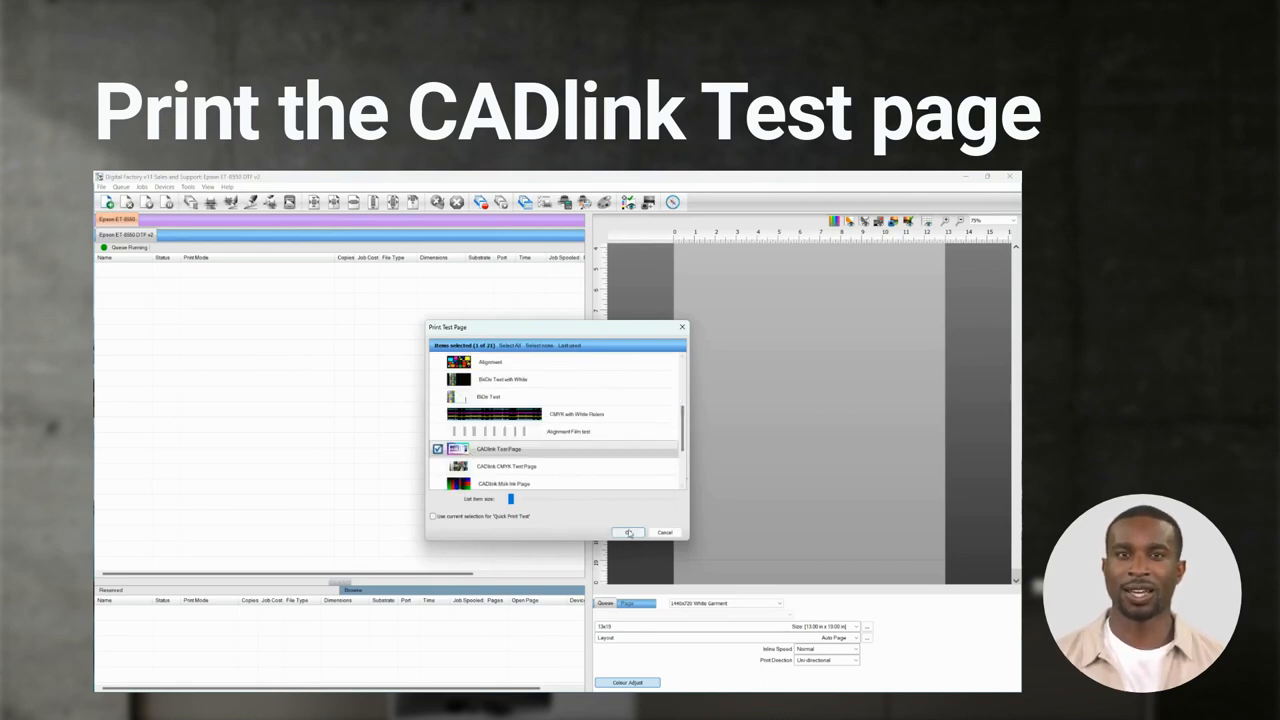
{"action": "left_click", "coordinate": [628, 532]}
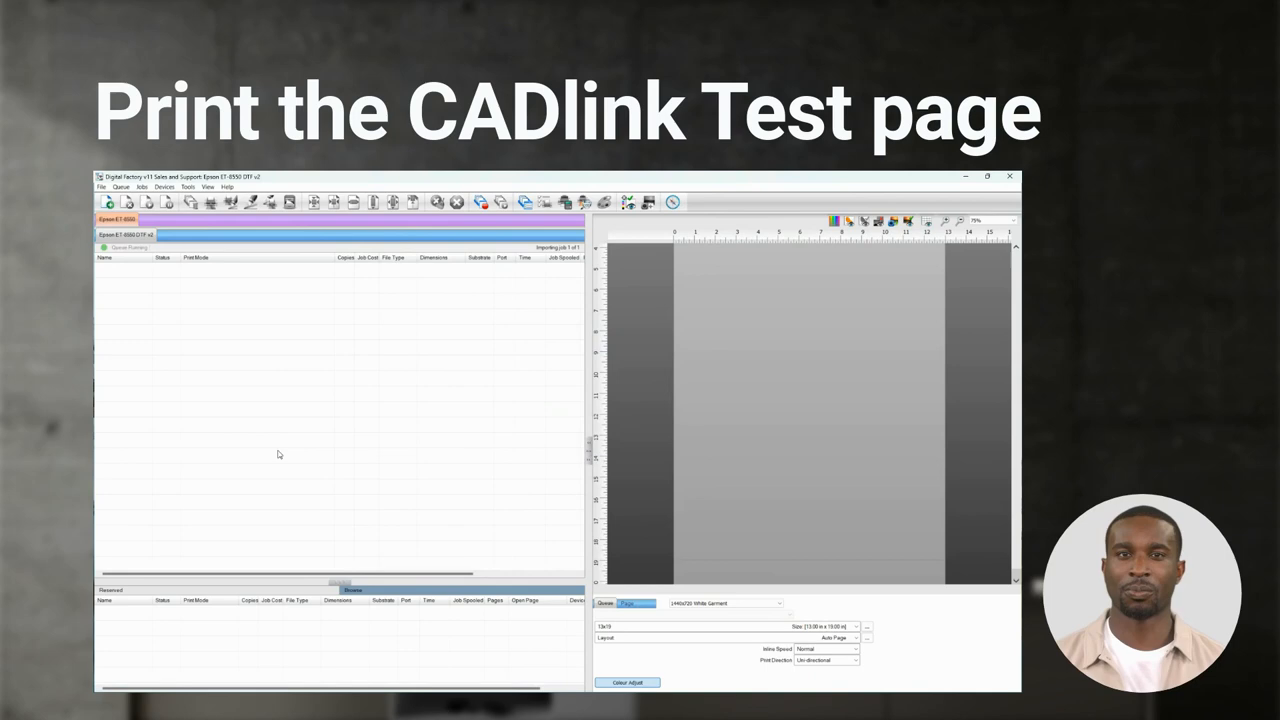
{"action": "mouse_move", "coordinate": [248, 442]}
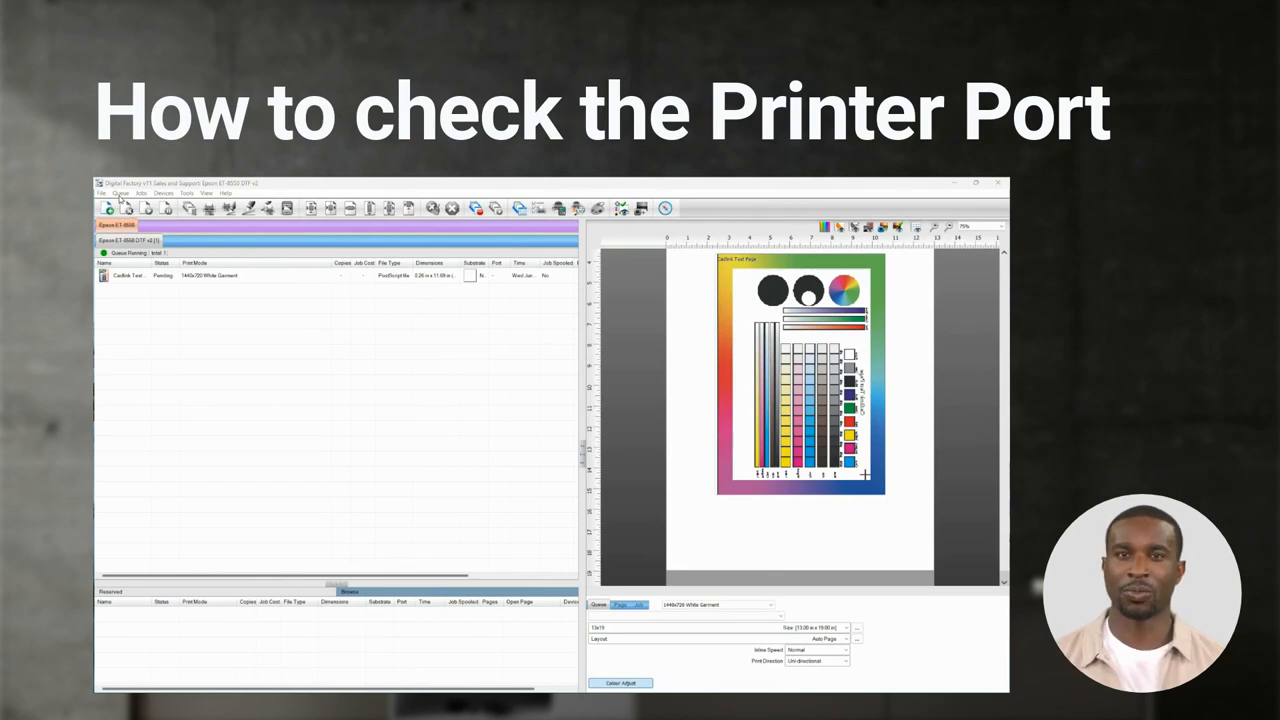
{"action": "left_click", "coordinate": [120, 192]}
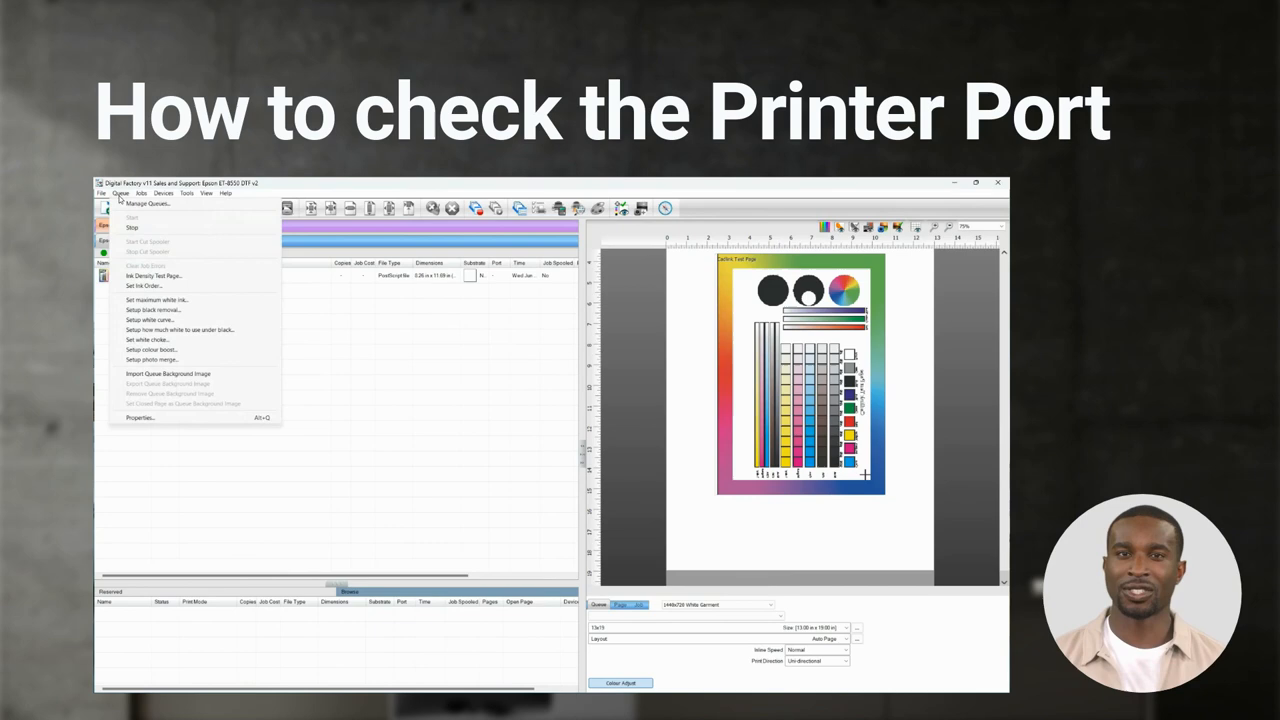
{"action": "left_click", "coordinate": [148, 204]}
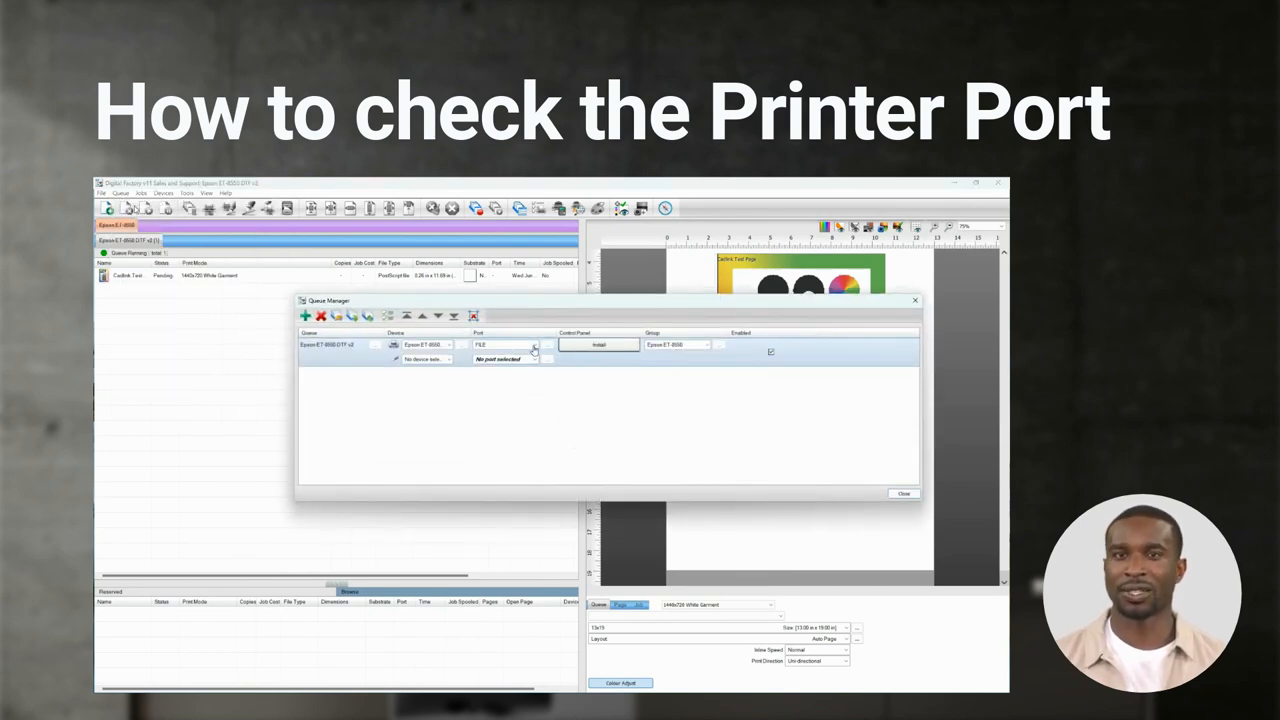
{"action": "left_click", "coordinate": [534, 344]}
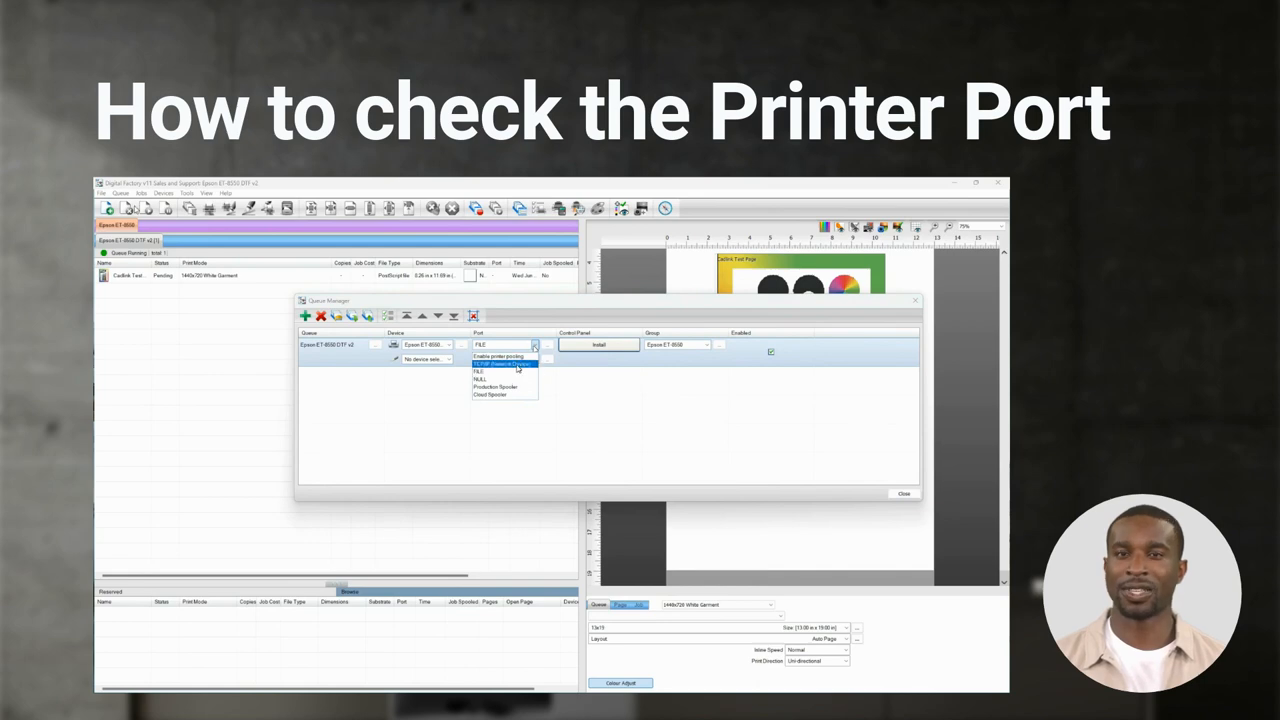
{"action": "left_click", "coordinate": [500, 364]}
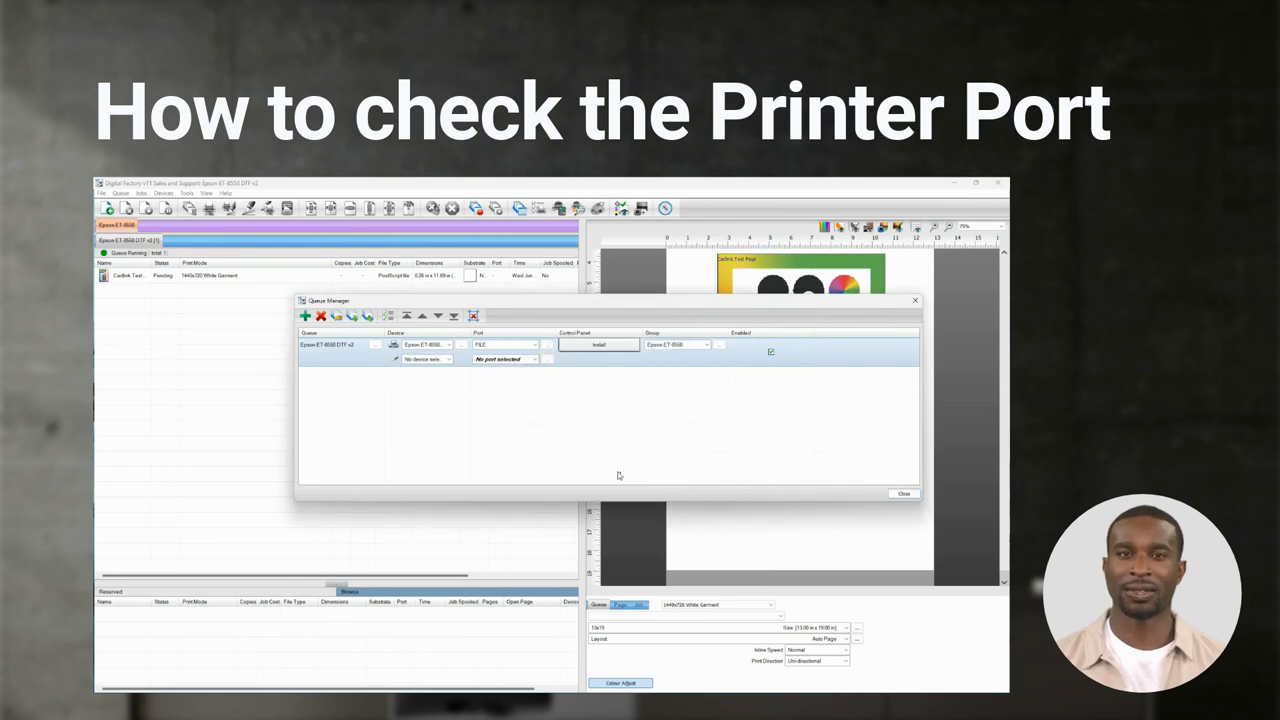
{"action": "left_click", "coordinate": [904, 492]}
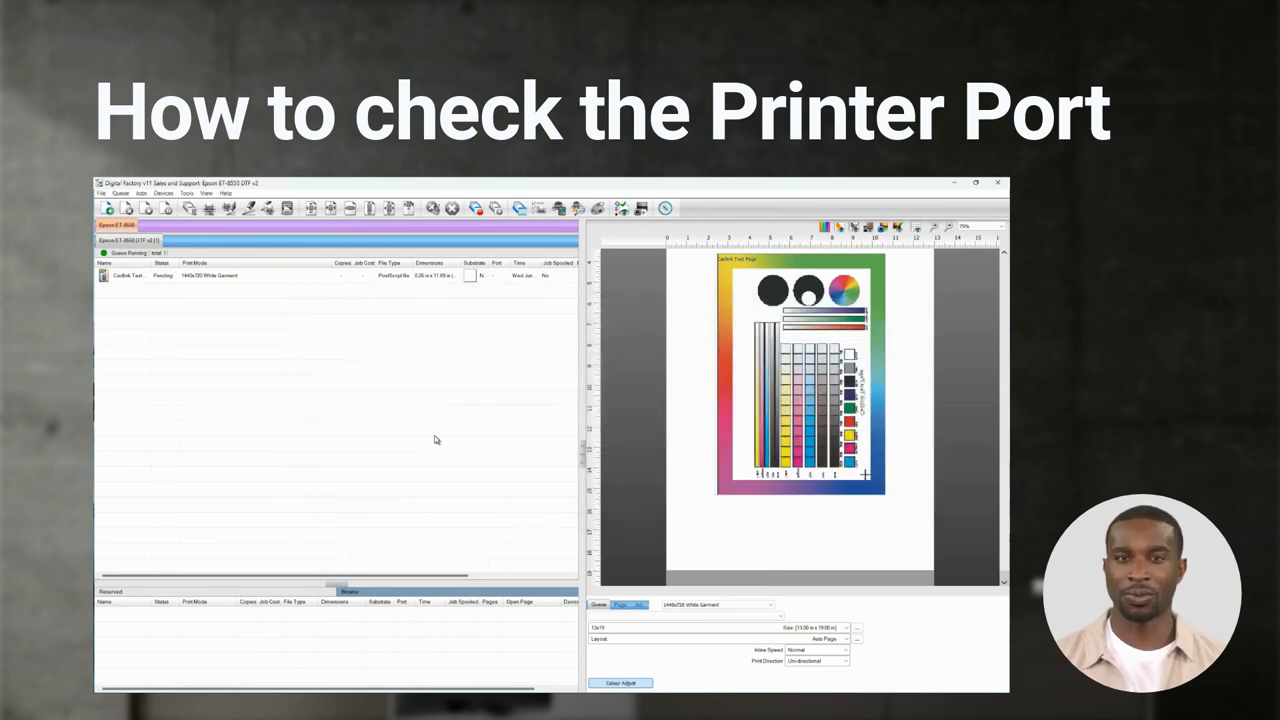
{"action": "mouse_move", "coordinate": [200, 452]}
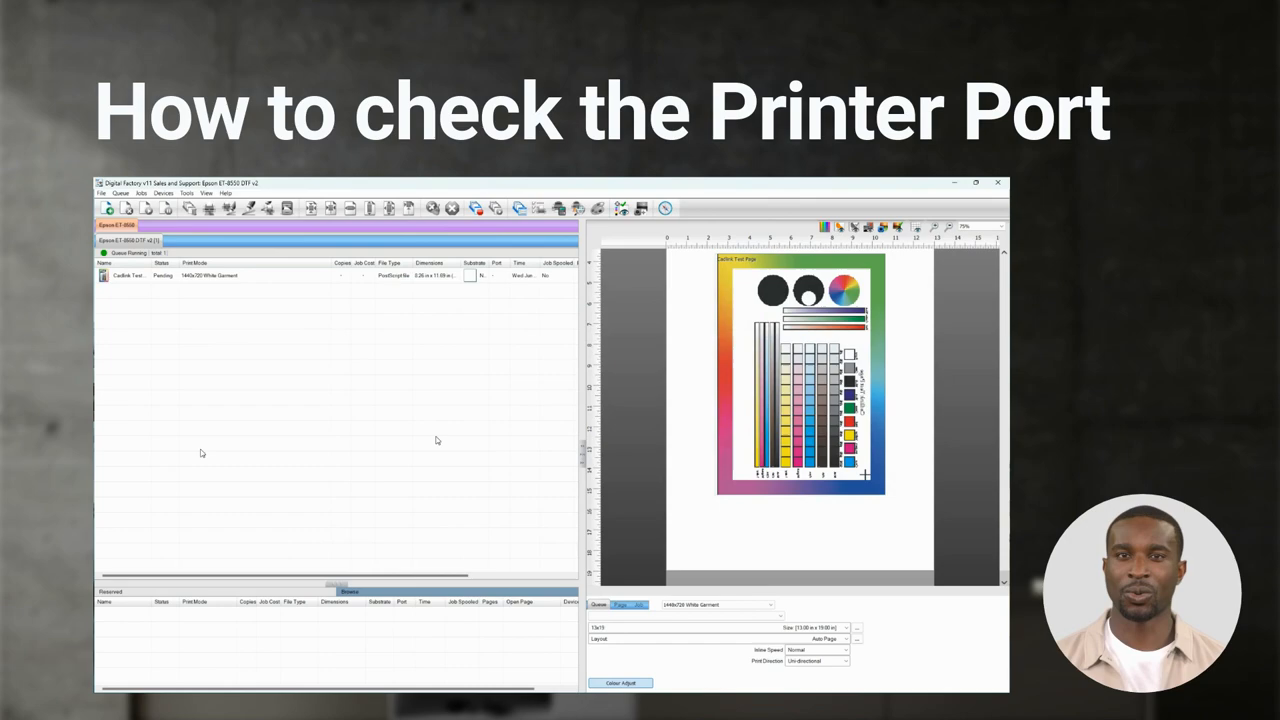